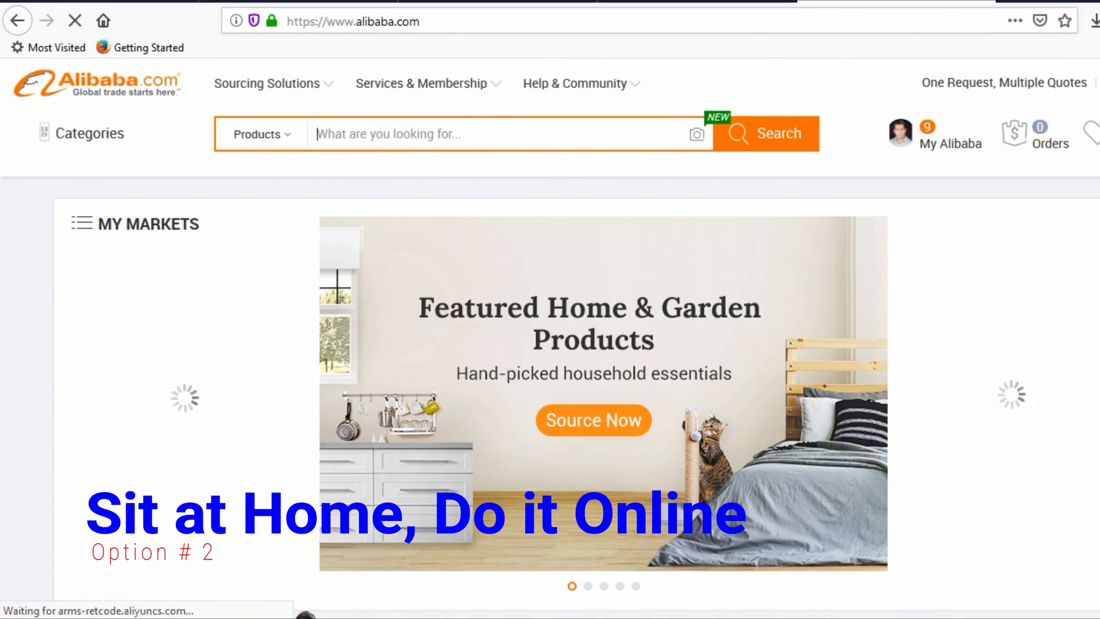
Enter 'smartphone' in the home page search box after declining the notification prompt
left_click(491, 134)
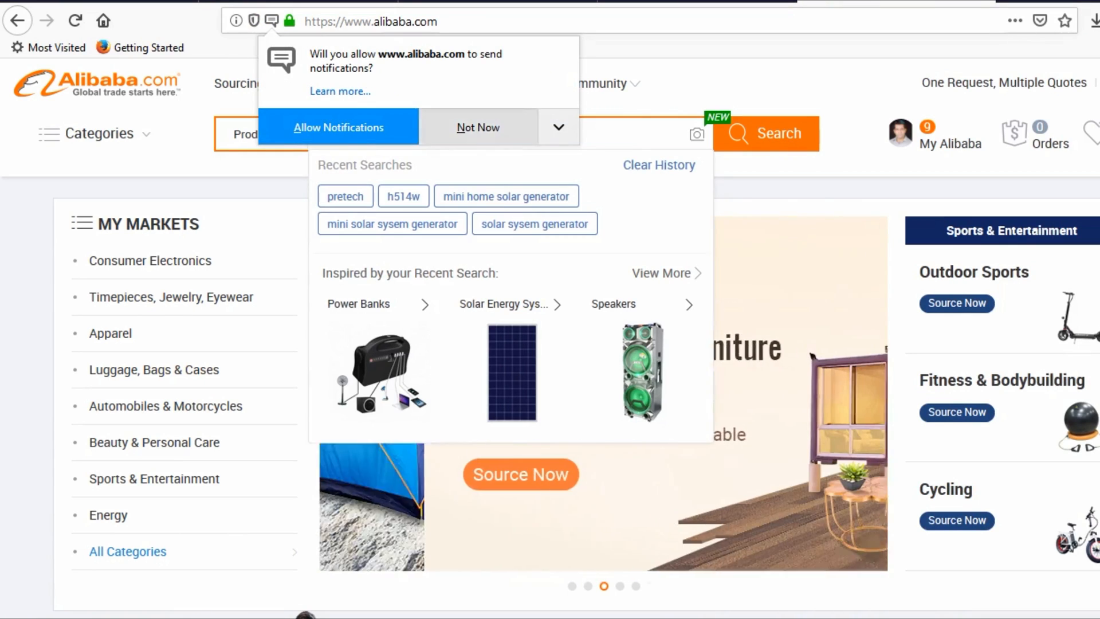
left_click(477, 127)
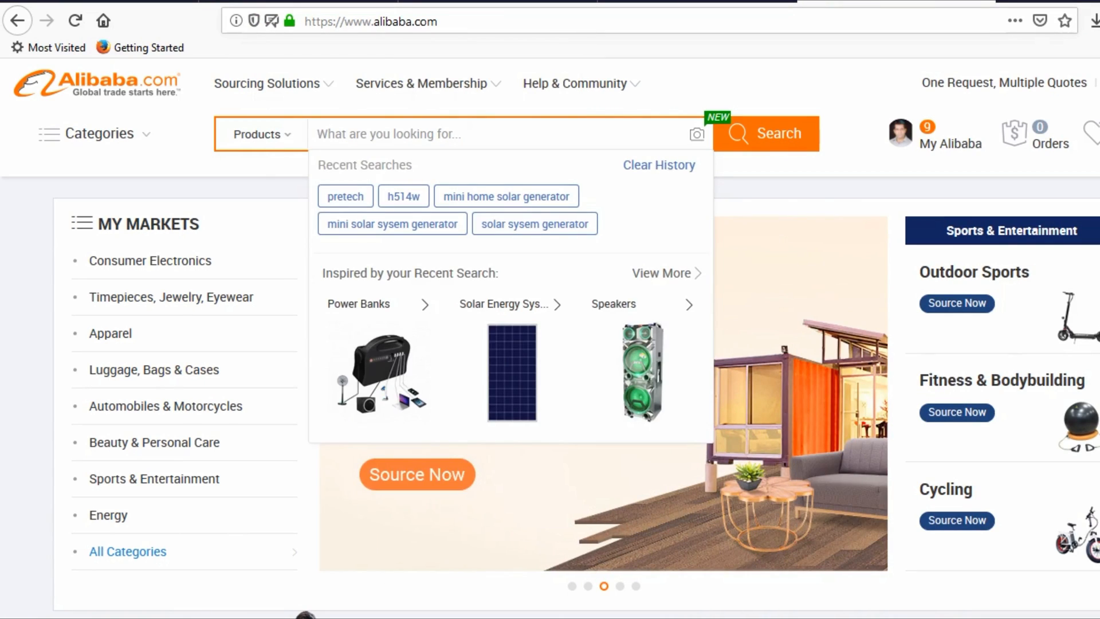
type("smartphone")
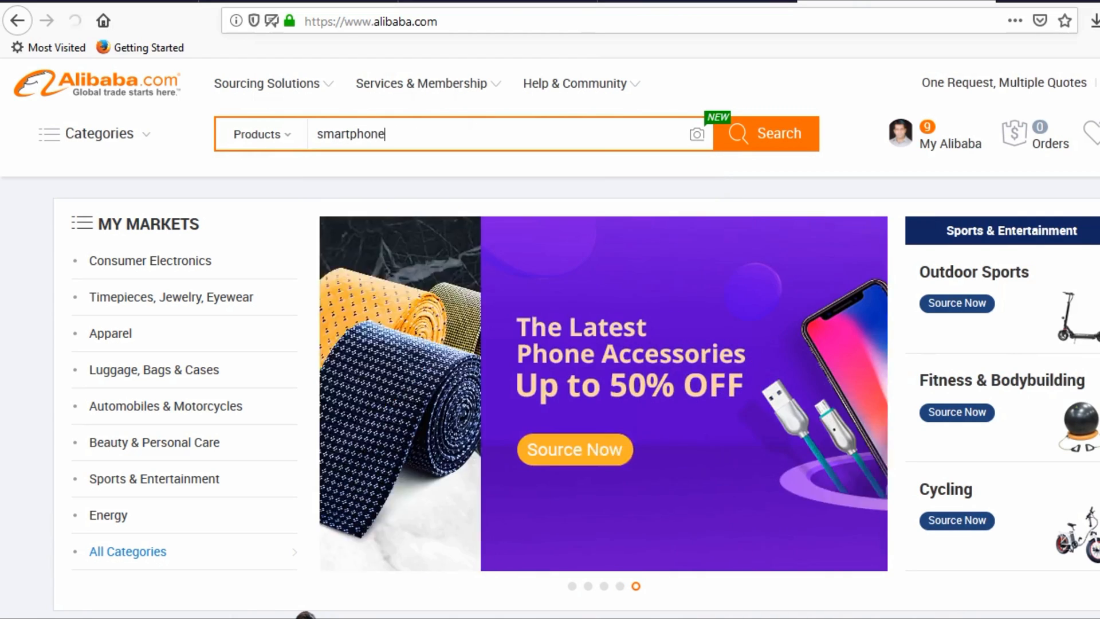
Run the smartphone search and scroll down through the results grid
left_click(765, 133)
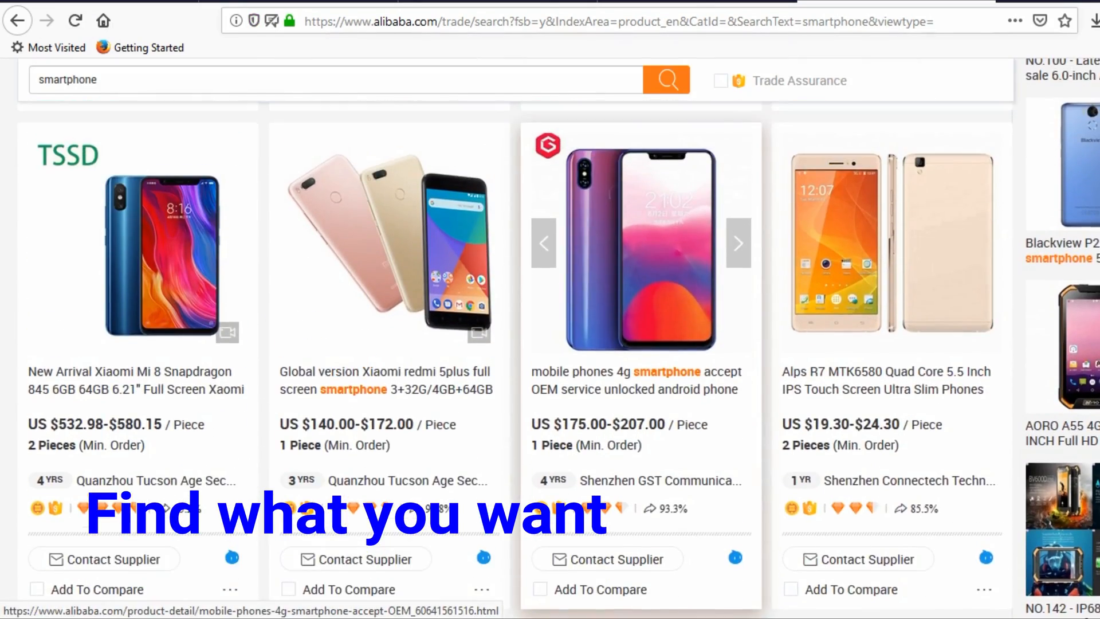
scroll("down", 3)
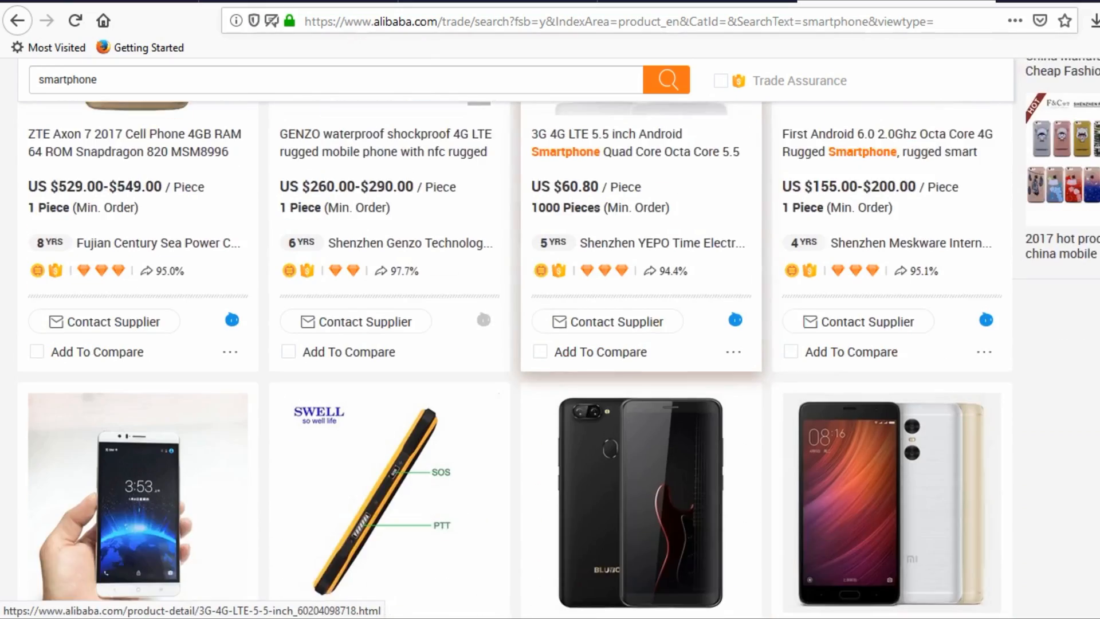
scroll("down", 3)
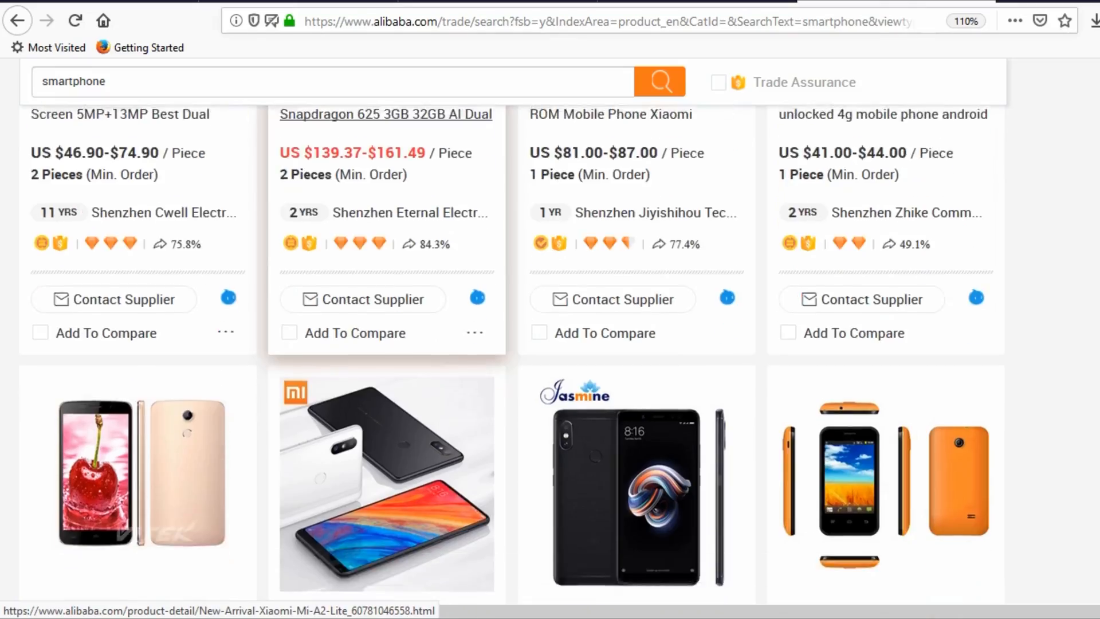
scroll("down", 3)
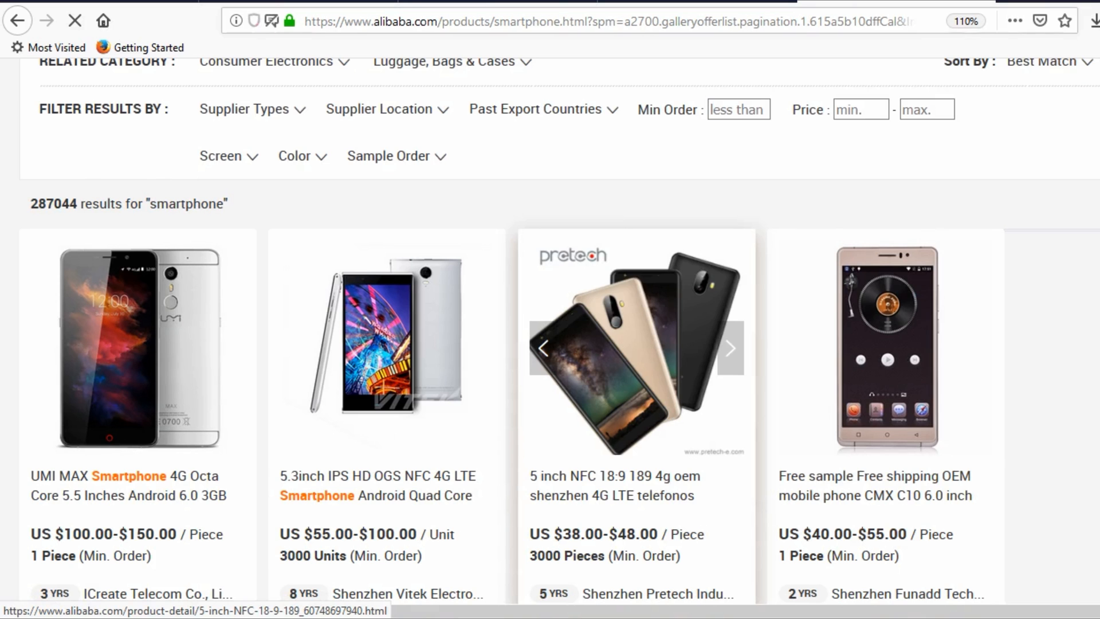
scroll("down", 3)
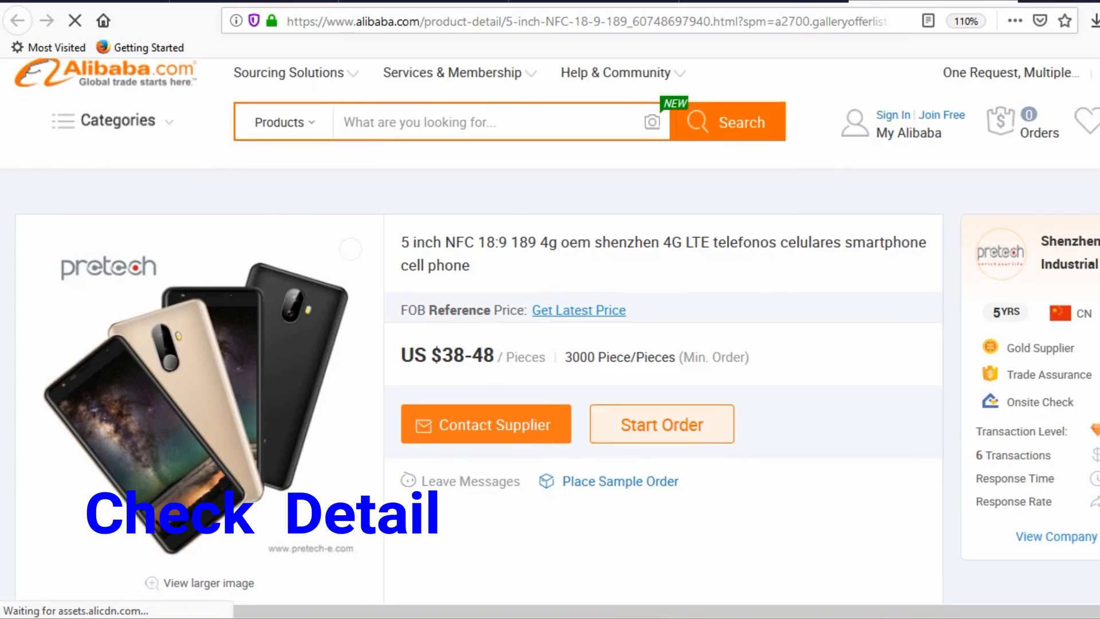
Open the 5-inch NFC 18:9 Pretech phone and view its quick specs overview
scroll("down", 3)
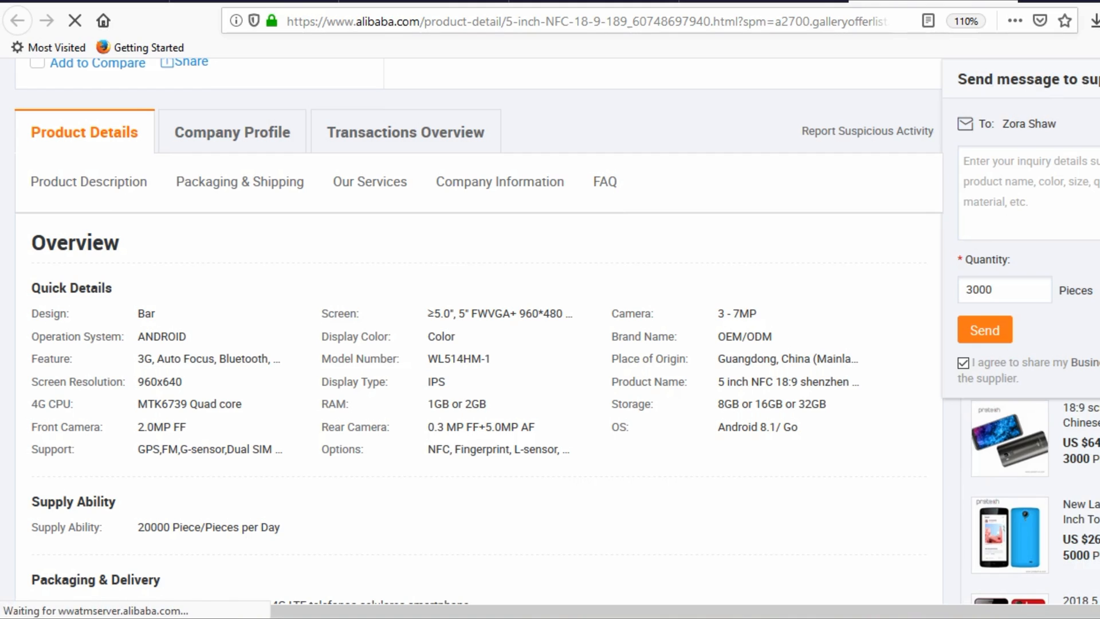
left_click(274, 22)
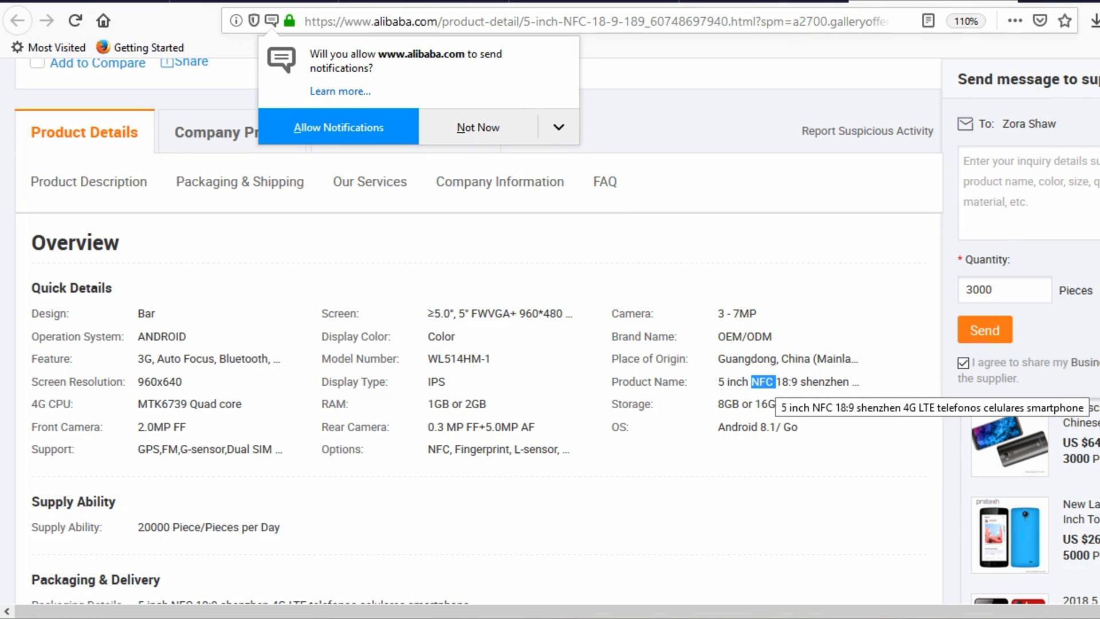
Scroll through packaging, highlights and the spec table (1GB RAM, 8GB storage, 2000mAh)
scroll("down", 3)
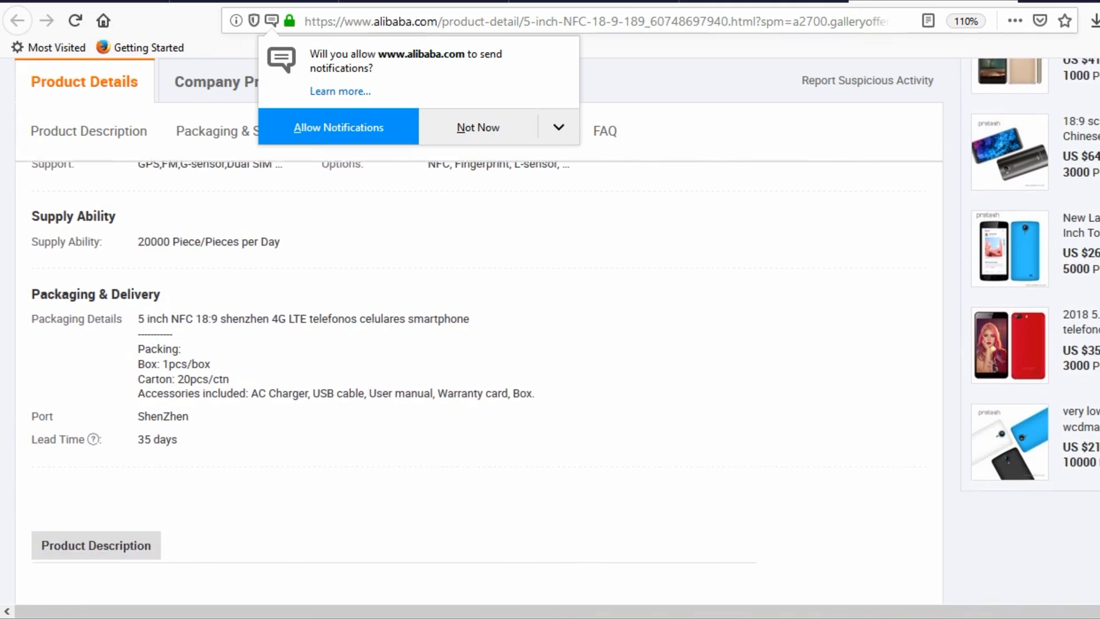
scroll("down", 3)
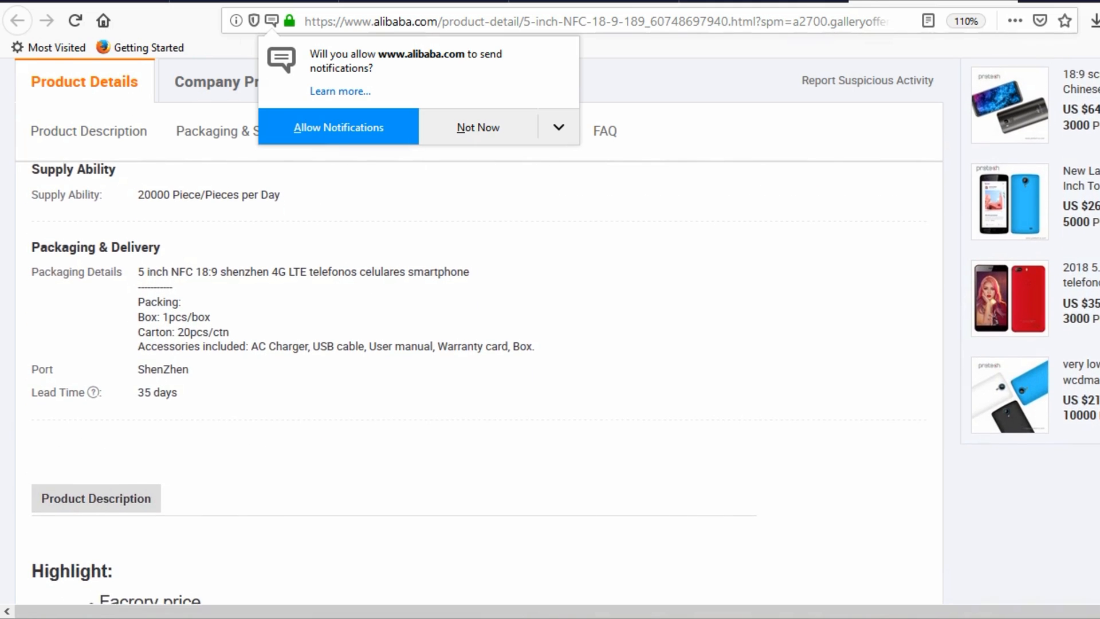
scroll("down", 3)
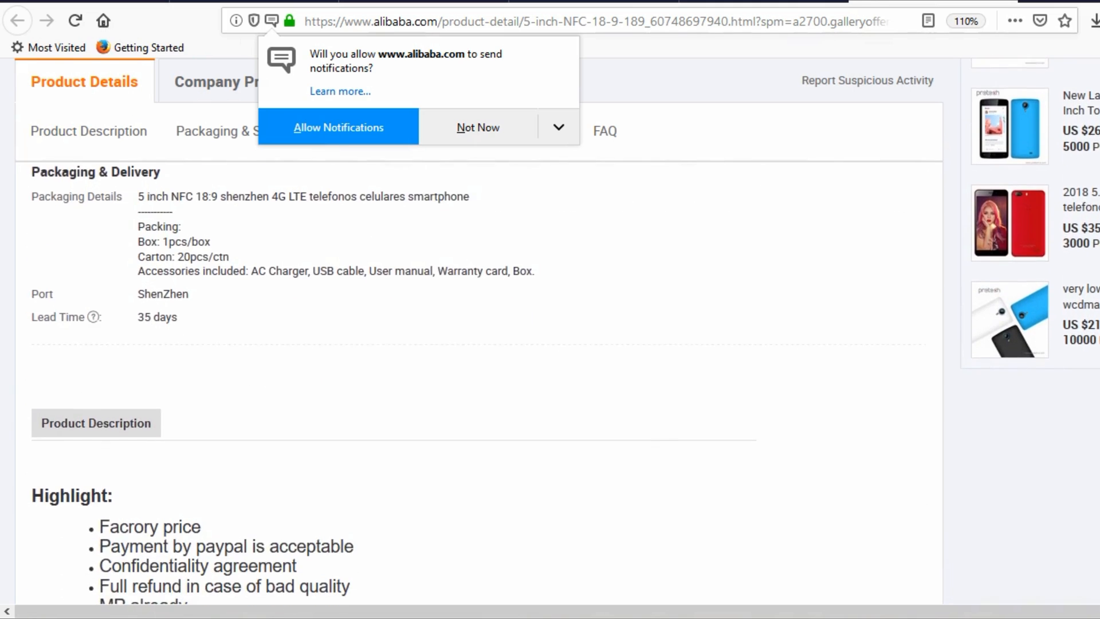
scroll("down", 3)
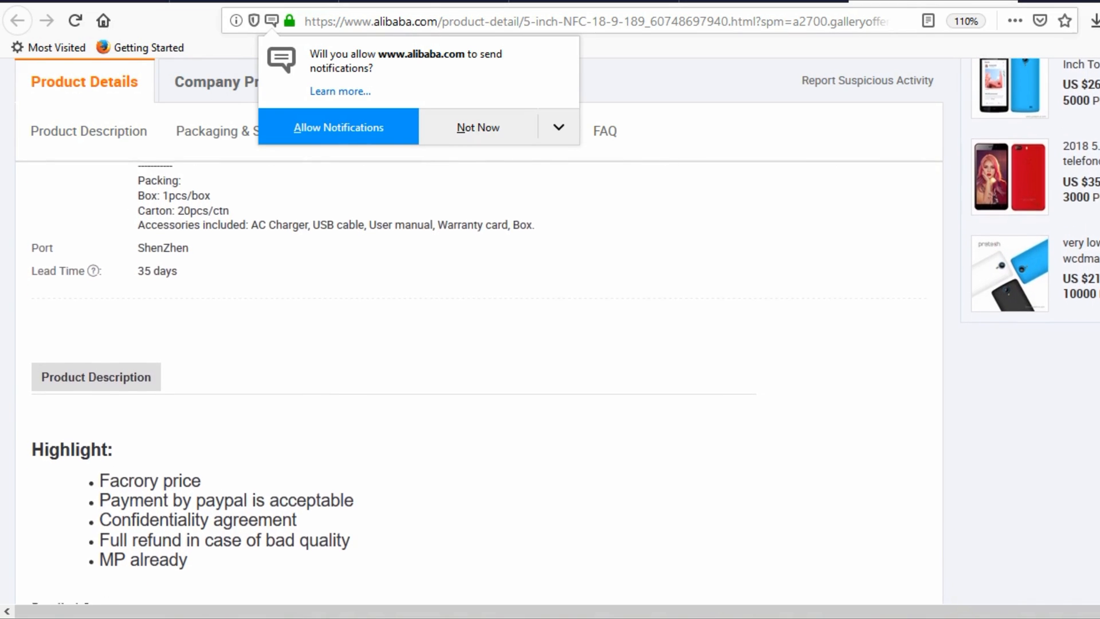
scroll("down", 3)
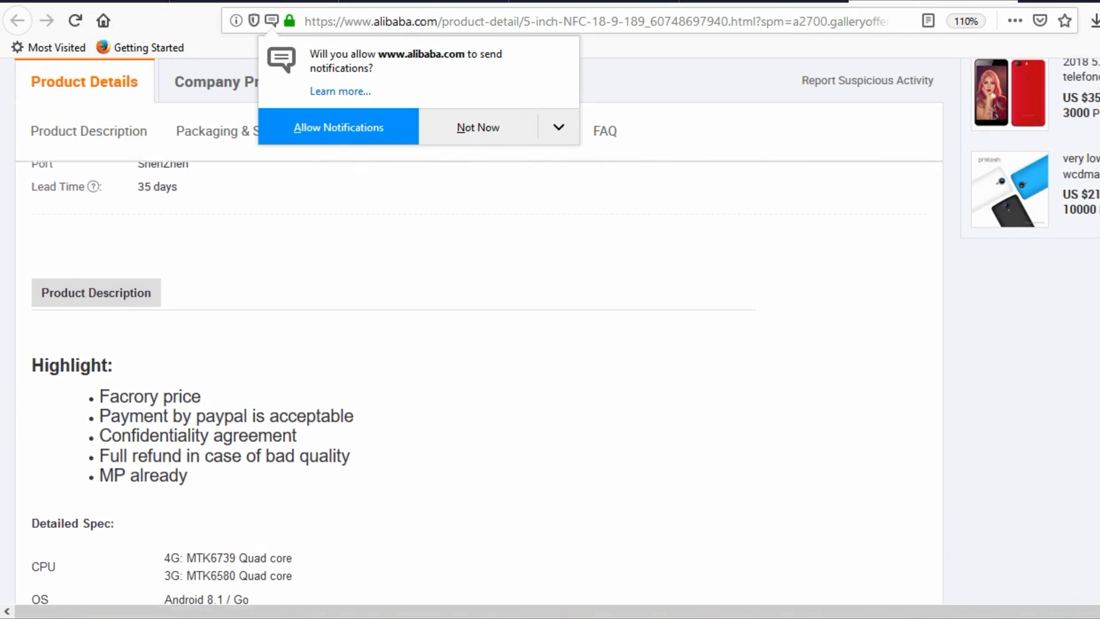
scroll("down", 3)
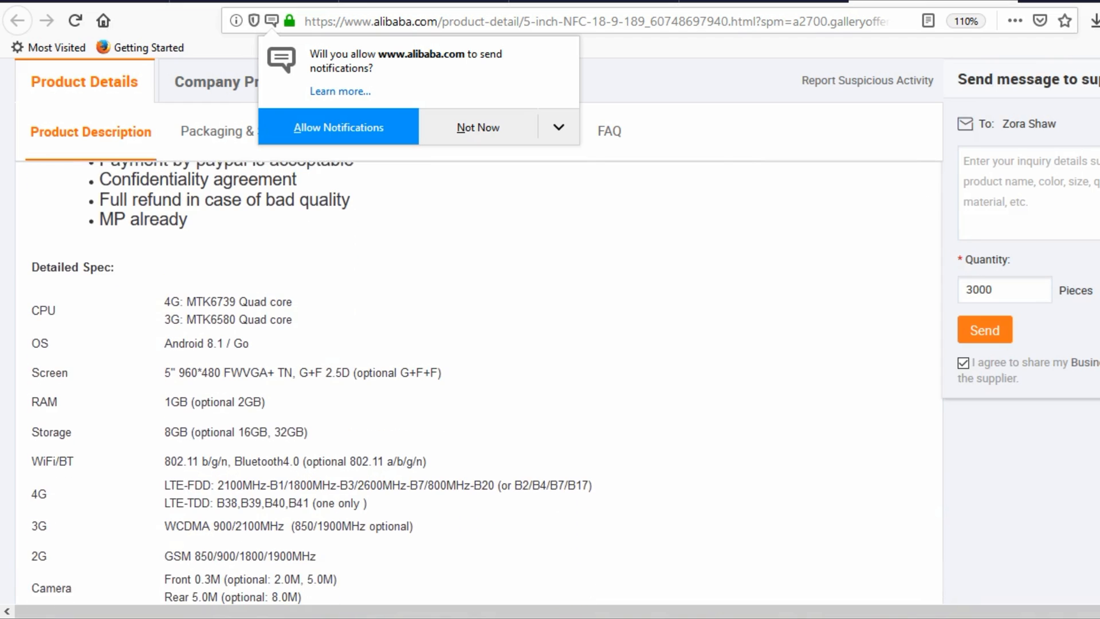
scroll("down", 3)
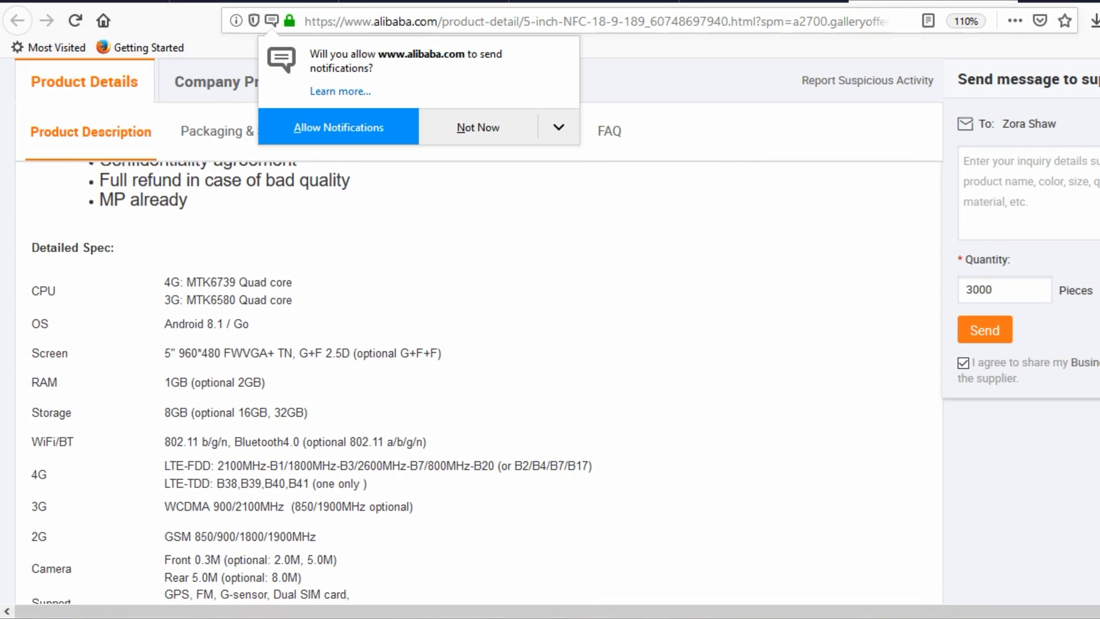
scroll("down", 3)
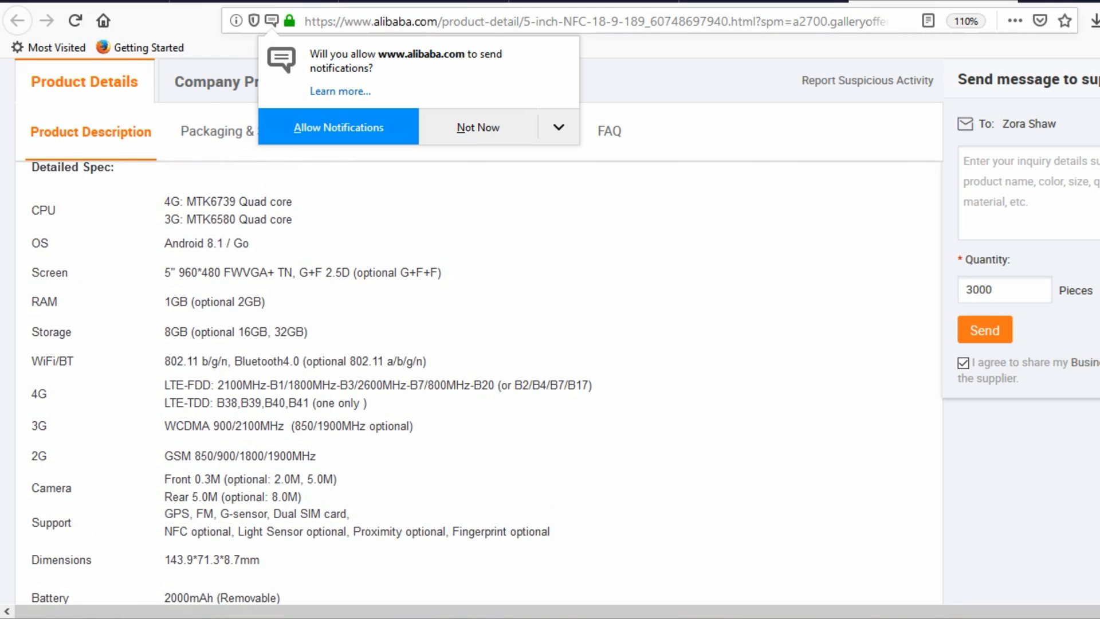
scroll("down", 3)
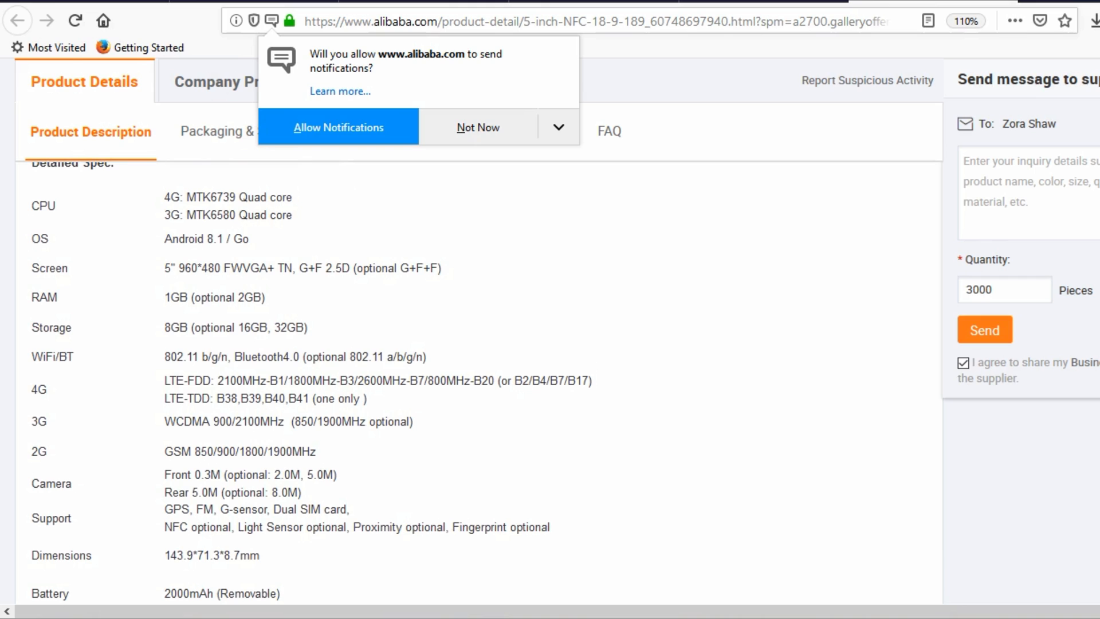
double_click(207, 197)
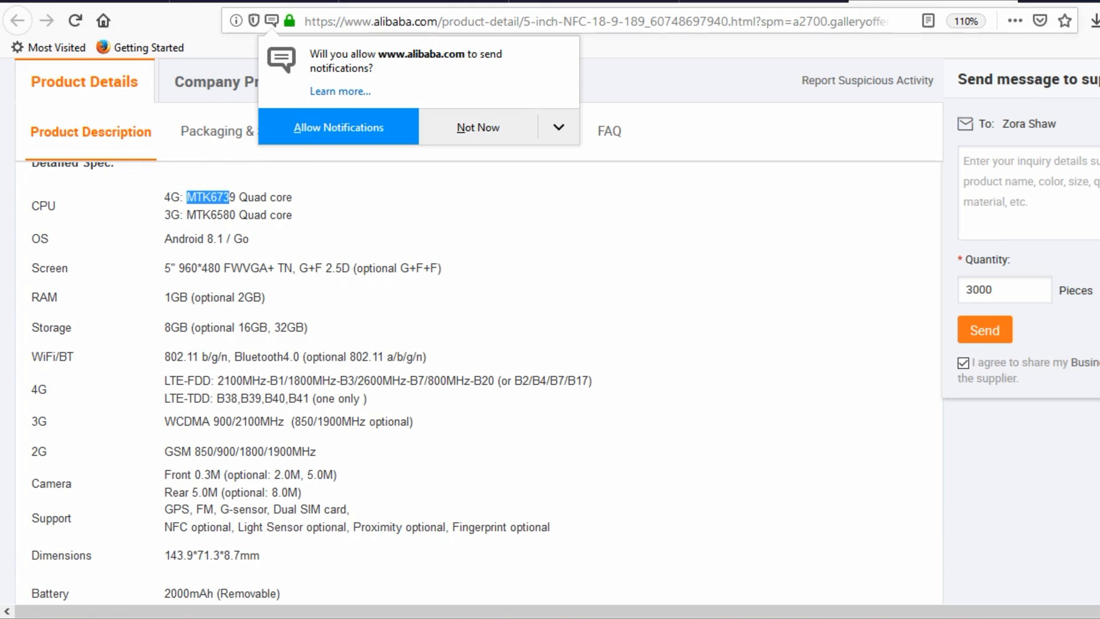
left_click(479, 127)
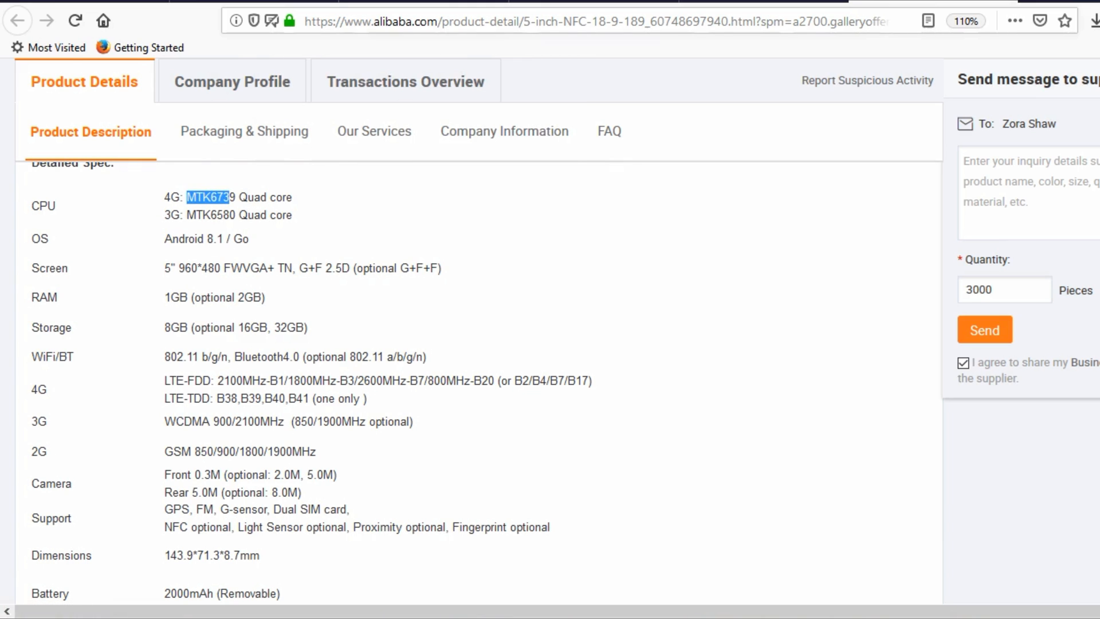
left_click(491, 280)
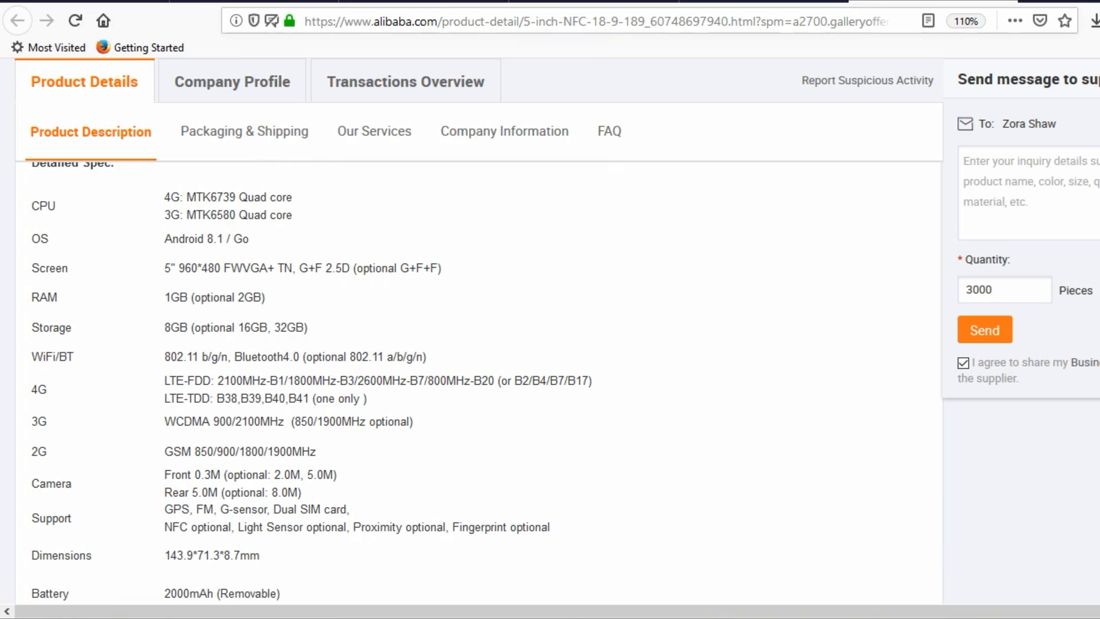
scroll("down", 3)
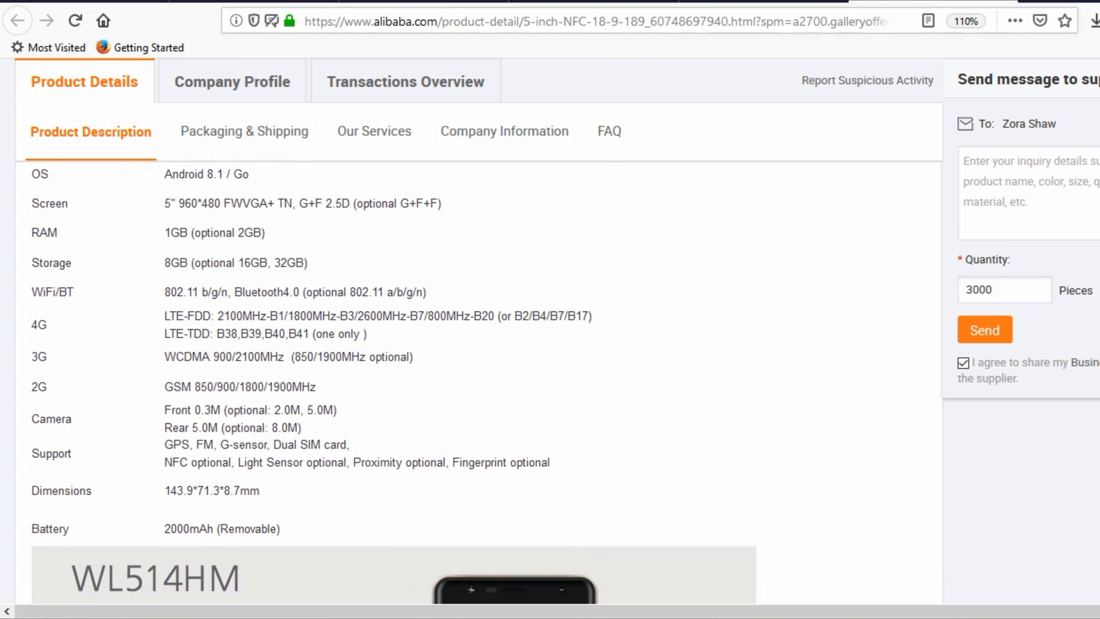
scroll("down", 3)
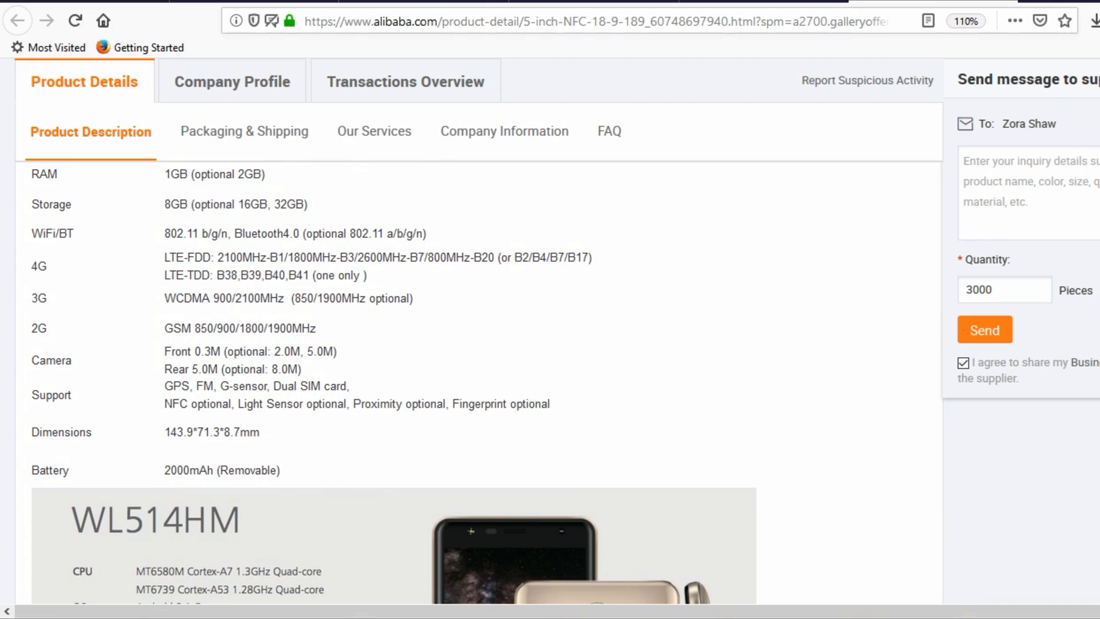
double_click(172, 204)
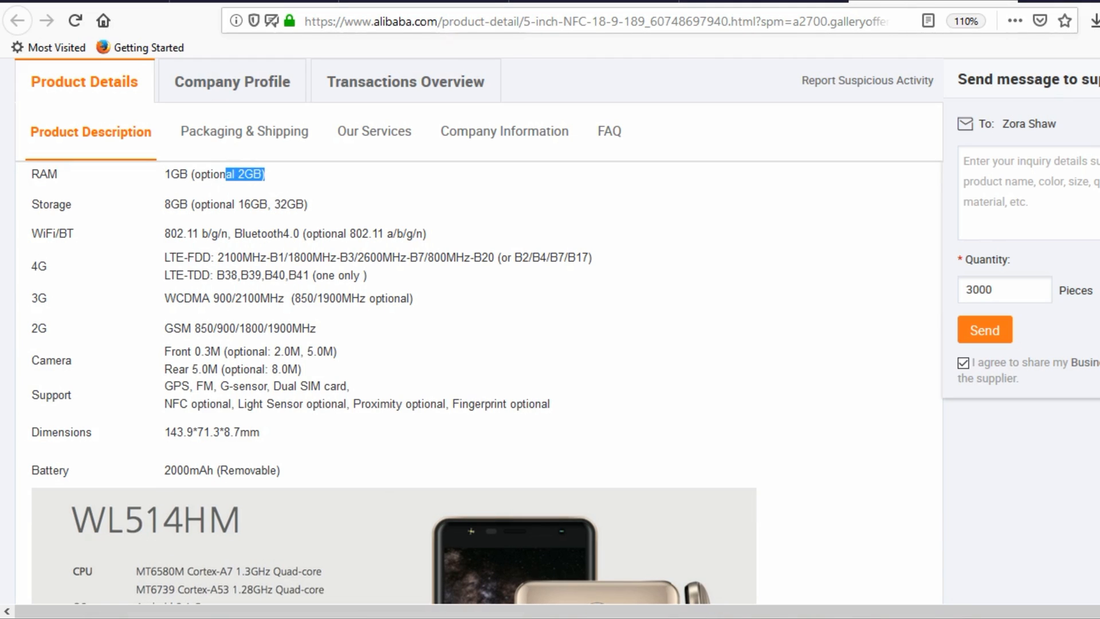
scroll("down", 3)
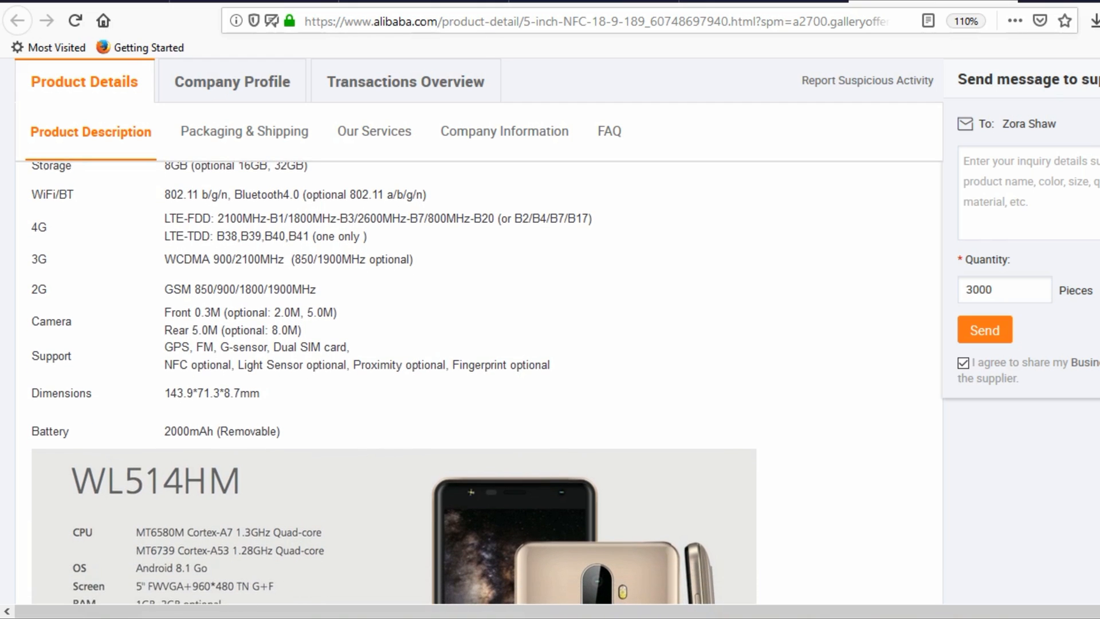
left_click_drag(205, 218, 336, 218)
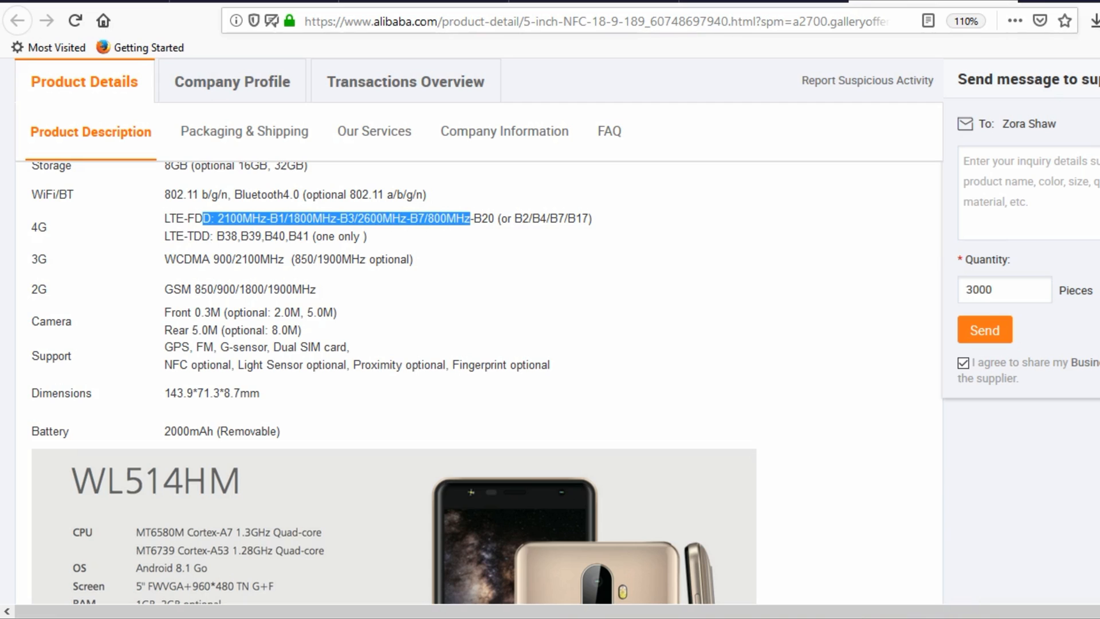
left_click(337, 235)
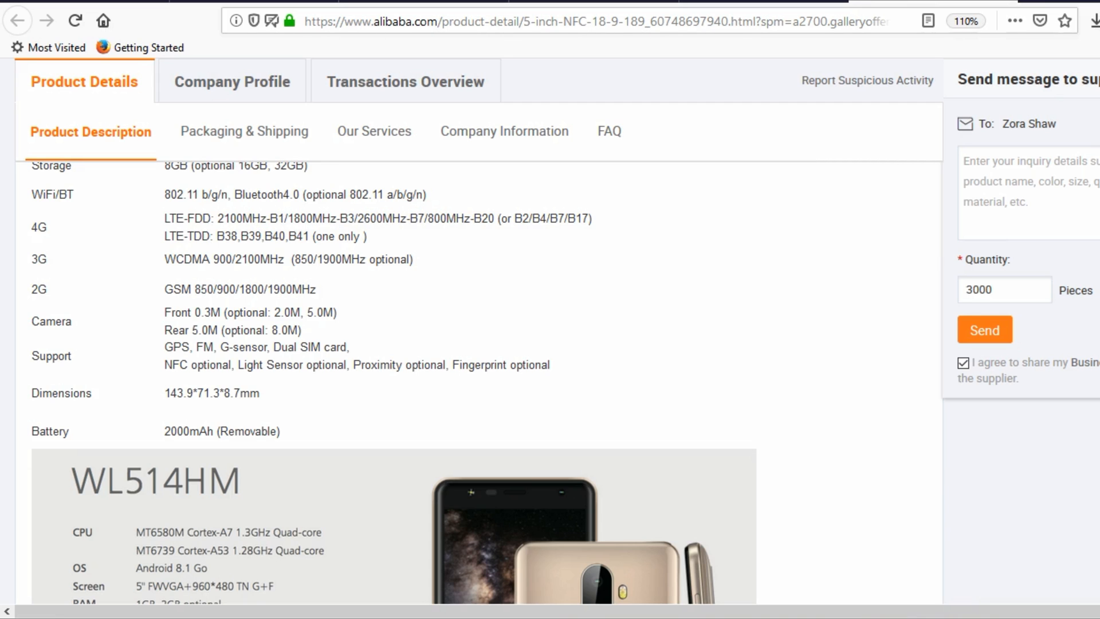
scroll("down", 3)
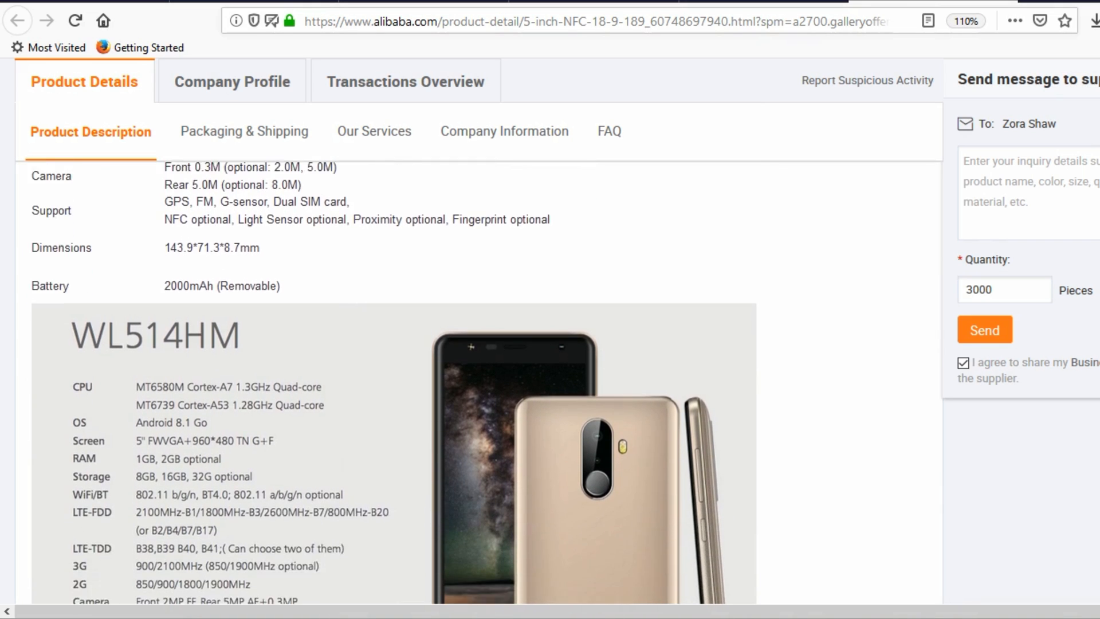
scroll("down", 3)
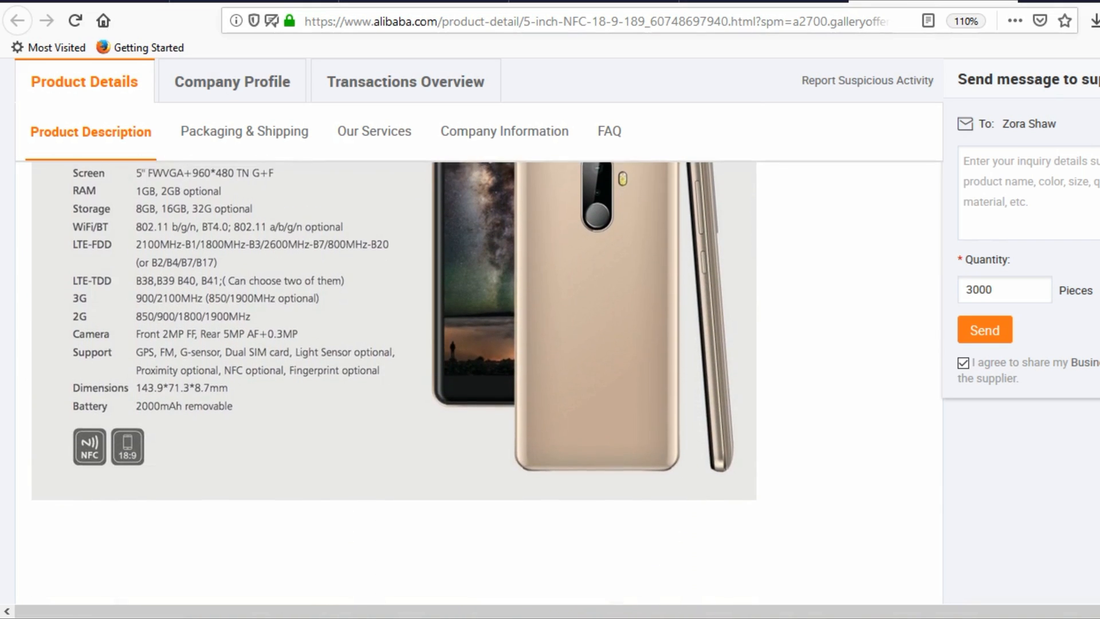
scroll("down", 3)
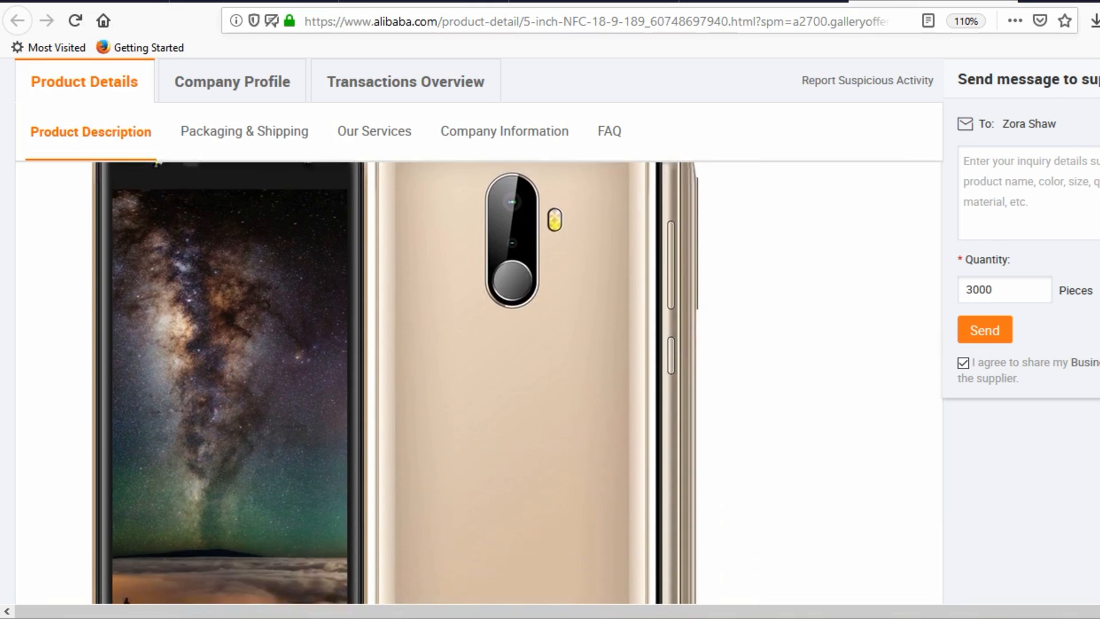
scroll("down", 3)
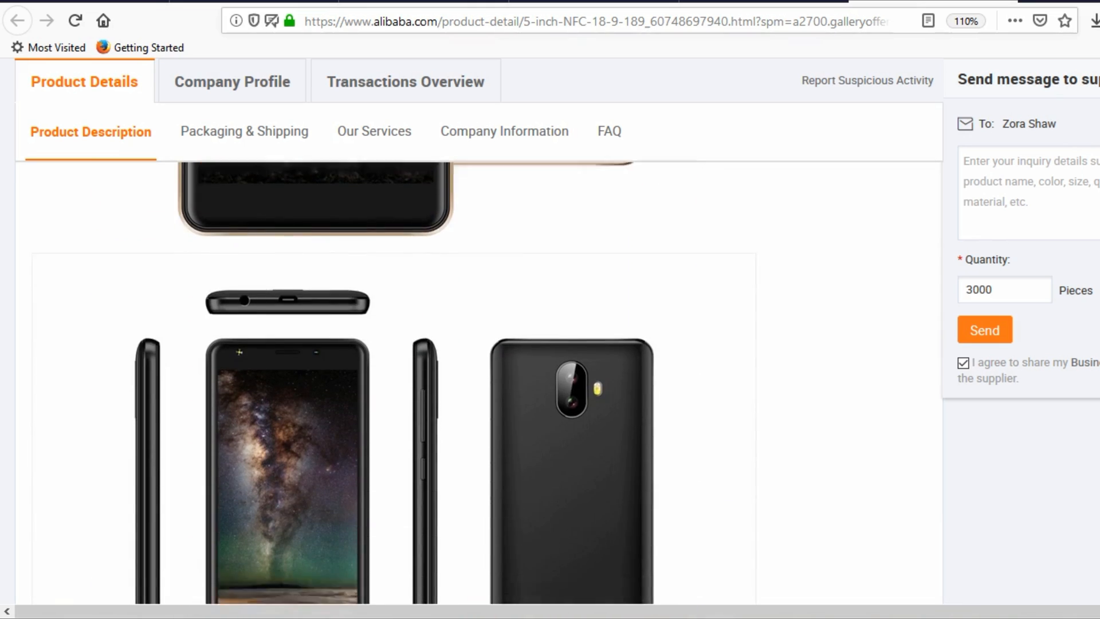
scroll("down", 3)
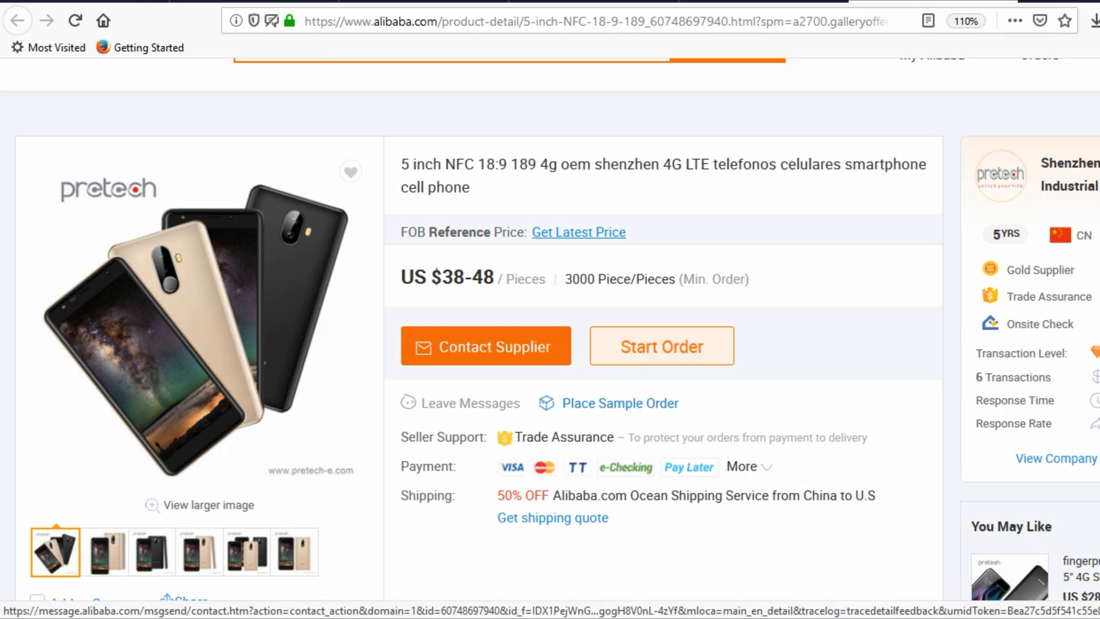
Open Shenzhen Pretech Industrial Co., Ltd.'s store from the product page side panel
left_click(485, 346)
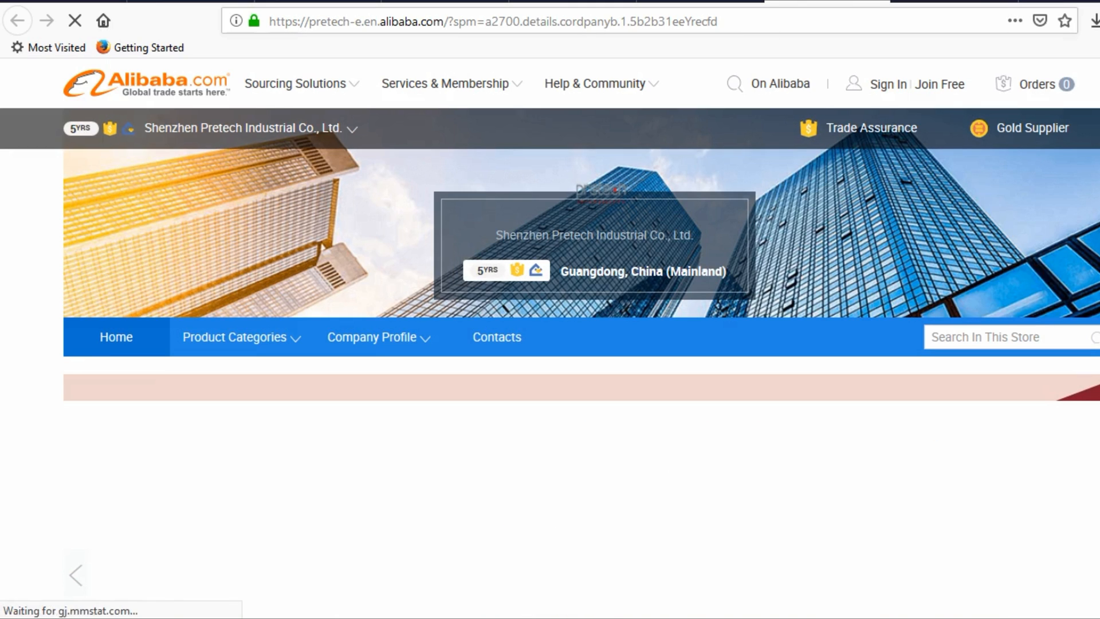
Open the store's Contacts page and start a chat with the sales representative
scroll("down", 3)
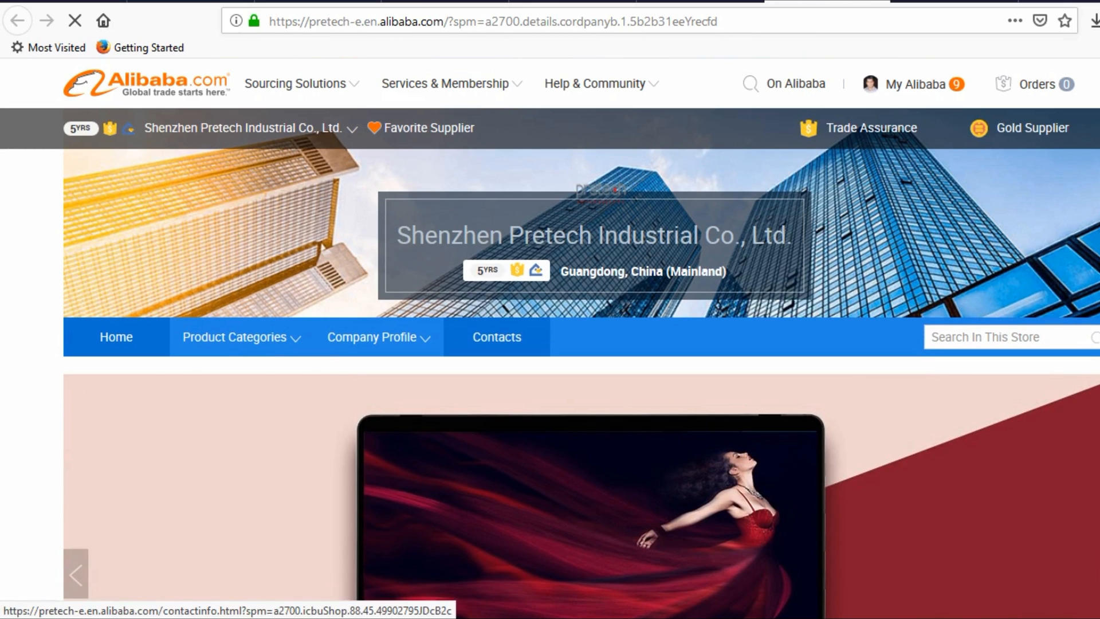
left_click(496, 337)
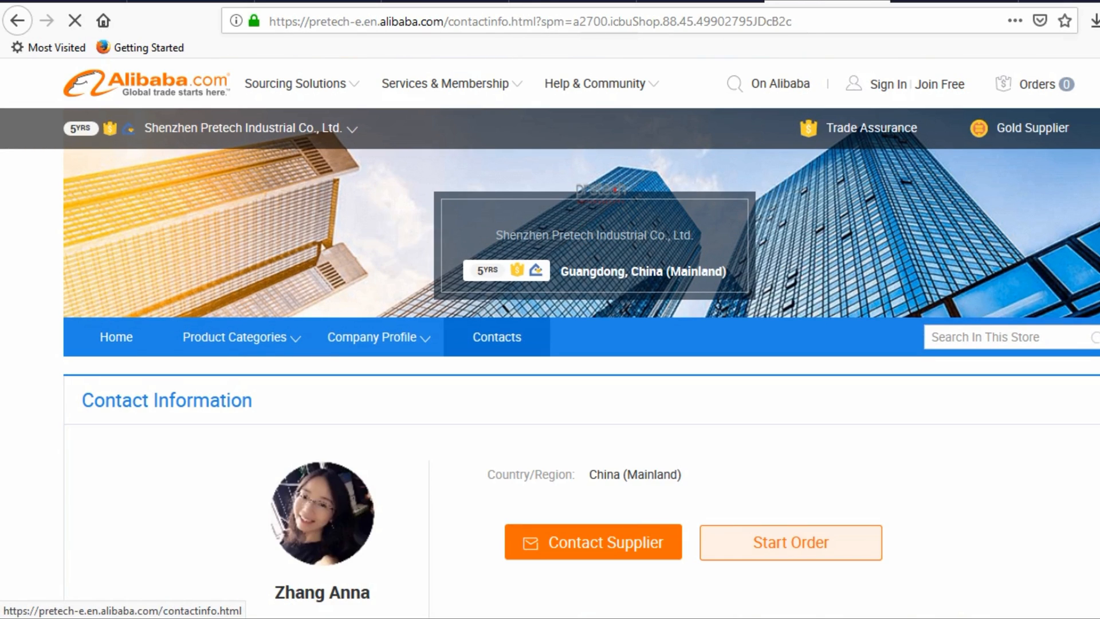
scroll("down", 3)
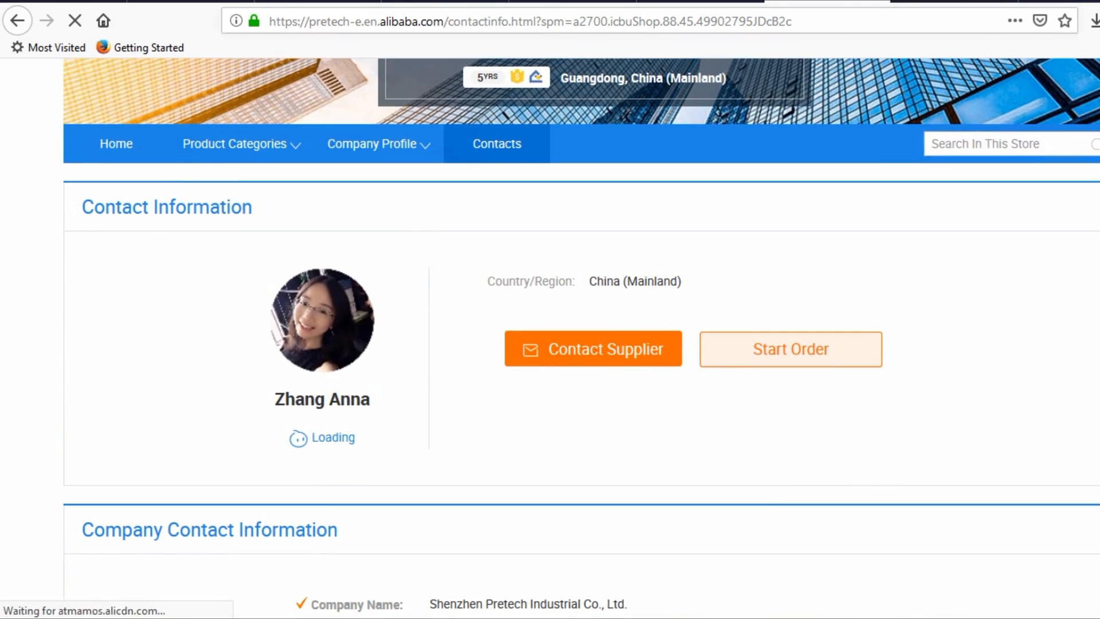
scroll("down", 3)
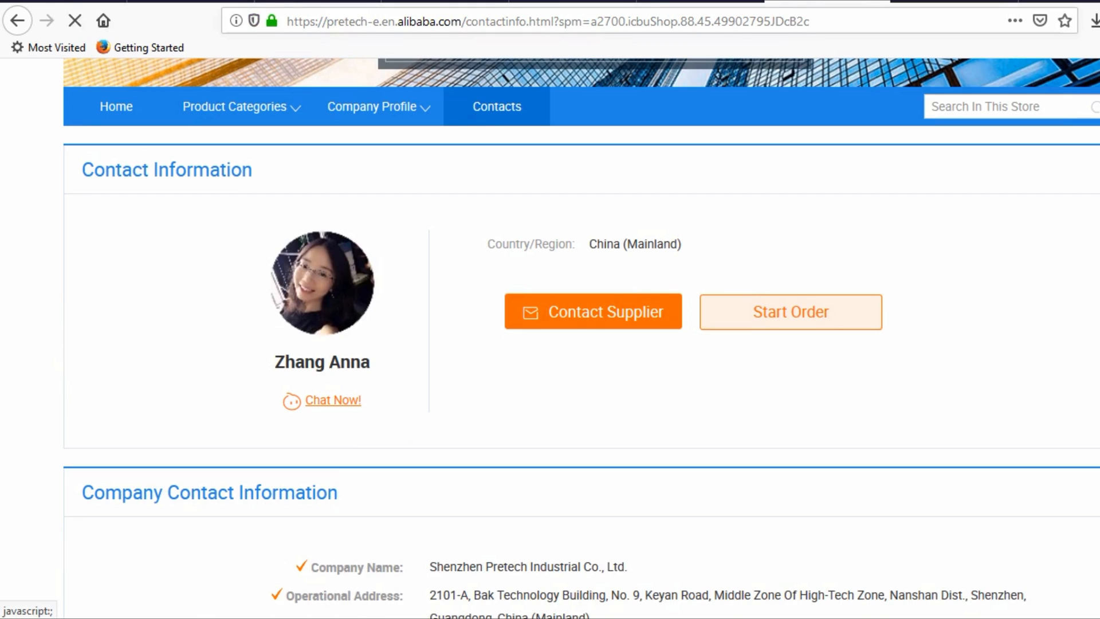
left_click(593, 312)
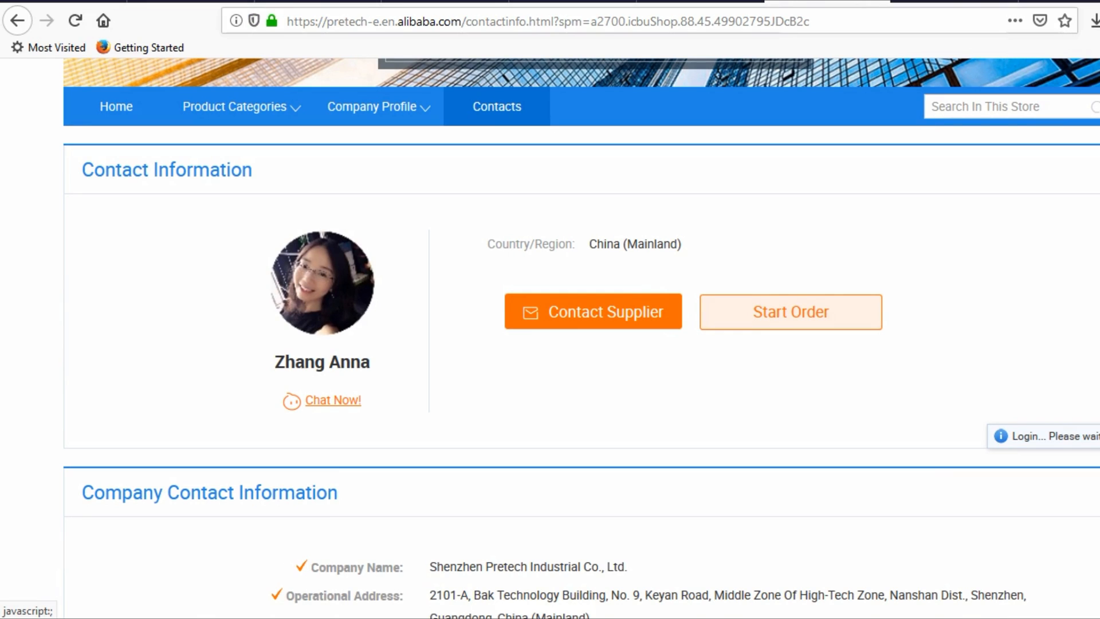
left_click(332, 400)
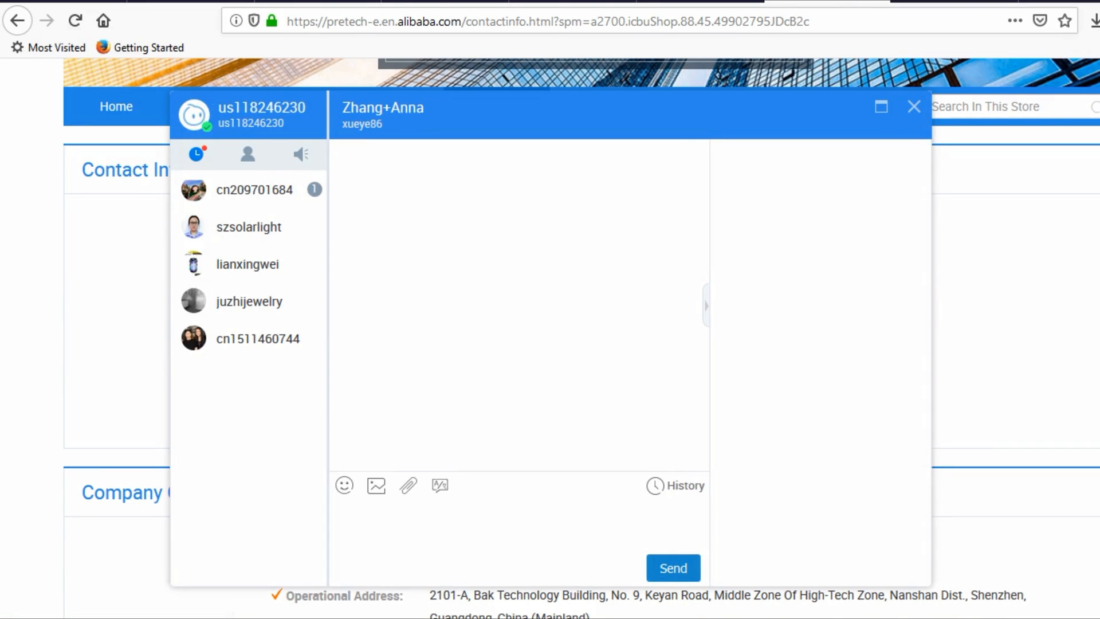
Close the chat window to return to the storefront
left_click(252, 112)
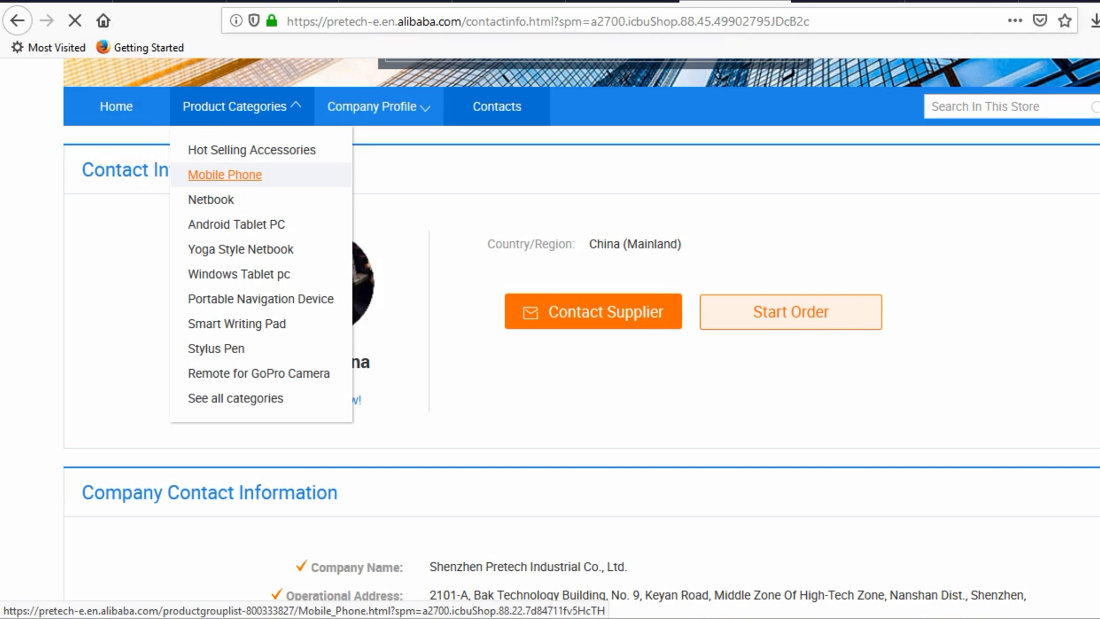
Filter the store's Mobile Phone category to 5-inch 4G smartphones and open the new 18:9 phone
left_click(225, 174)
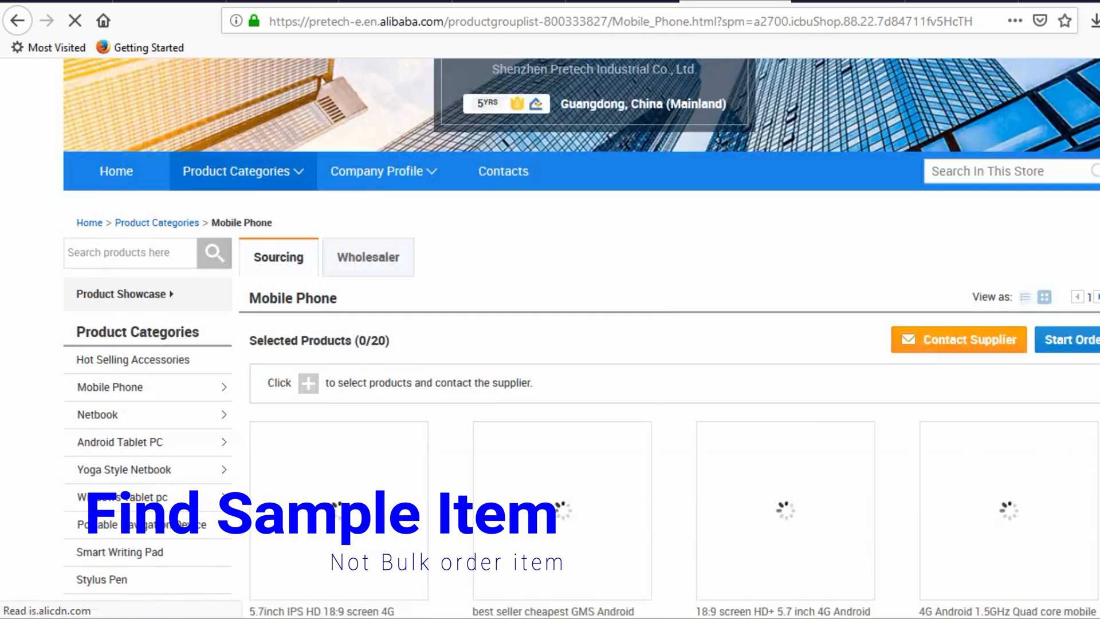
scroll("down", 3)
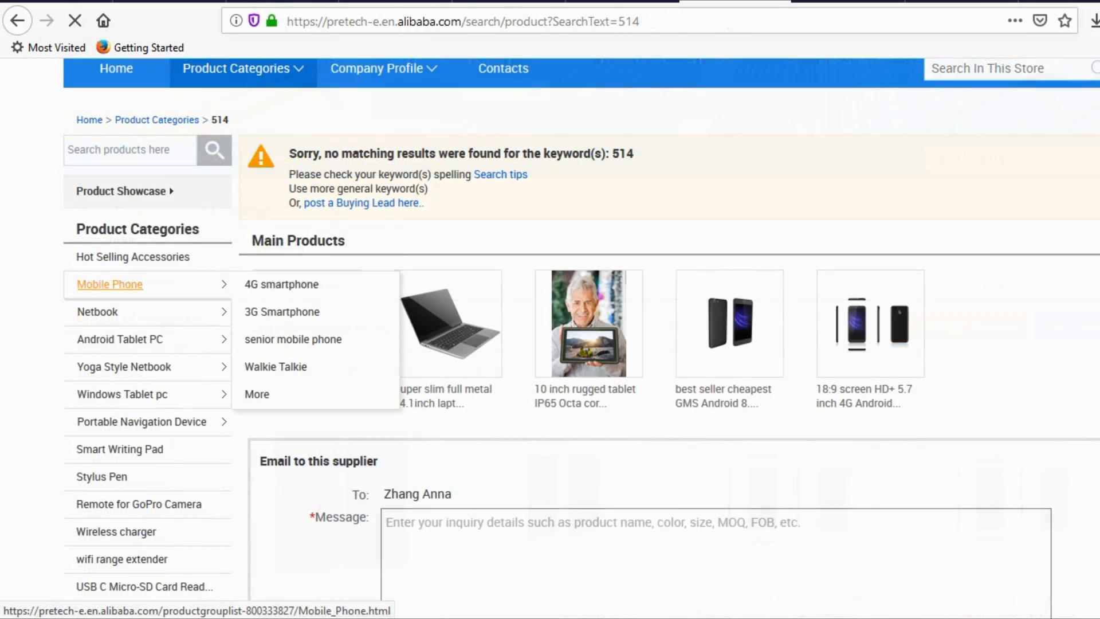
left_click(281, 283)
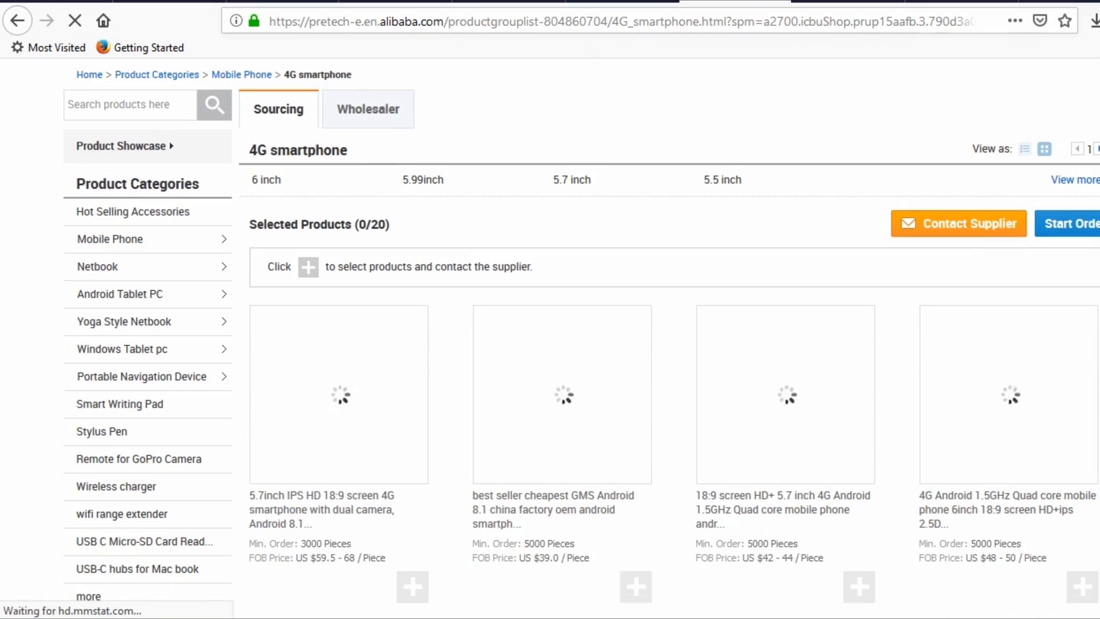
left_click(1077, 179)
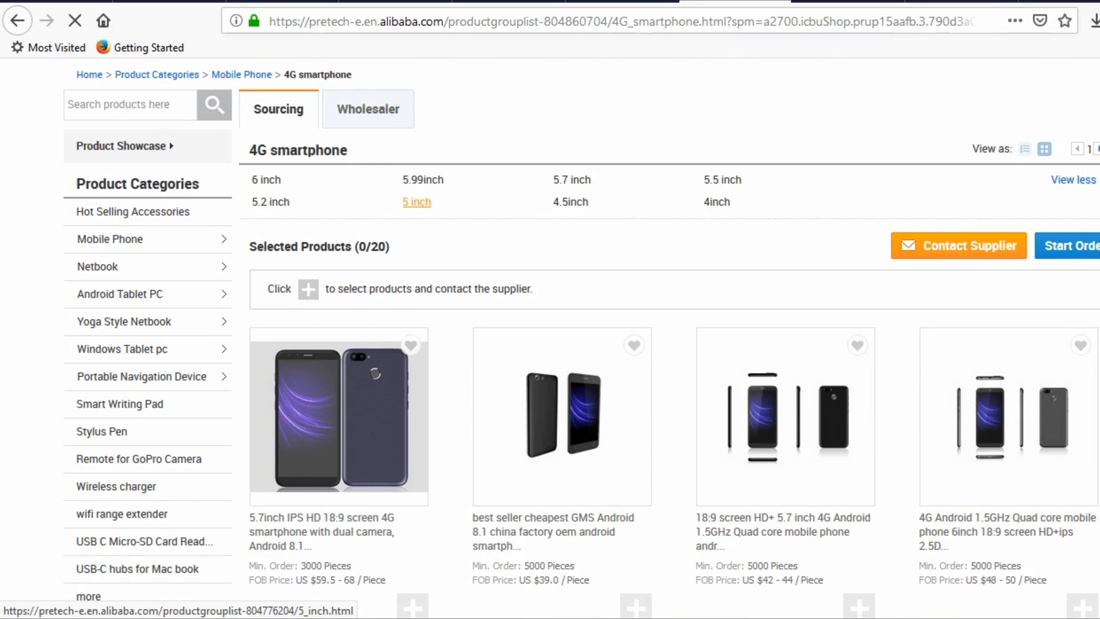
left_click(416, 202)
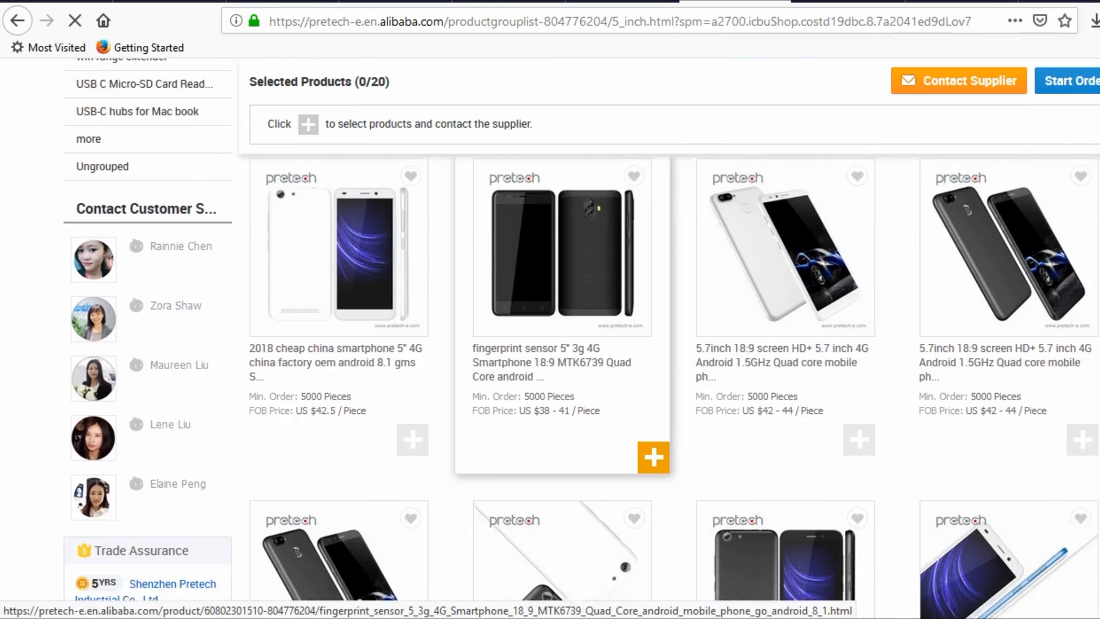
scroll("down", 3)
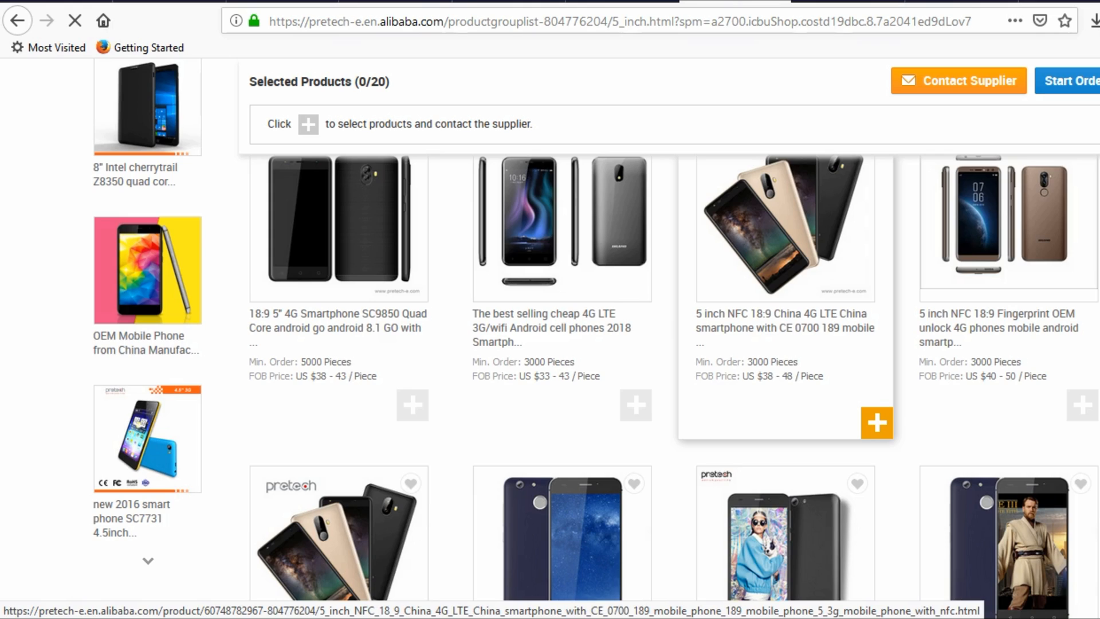
scroll("down", 3)
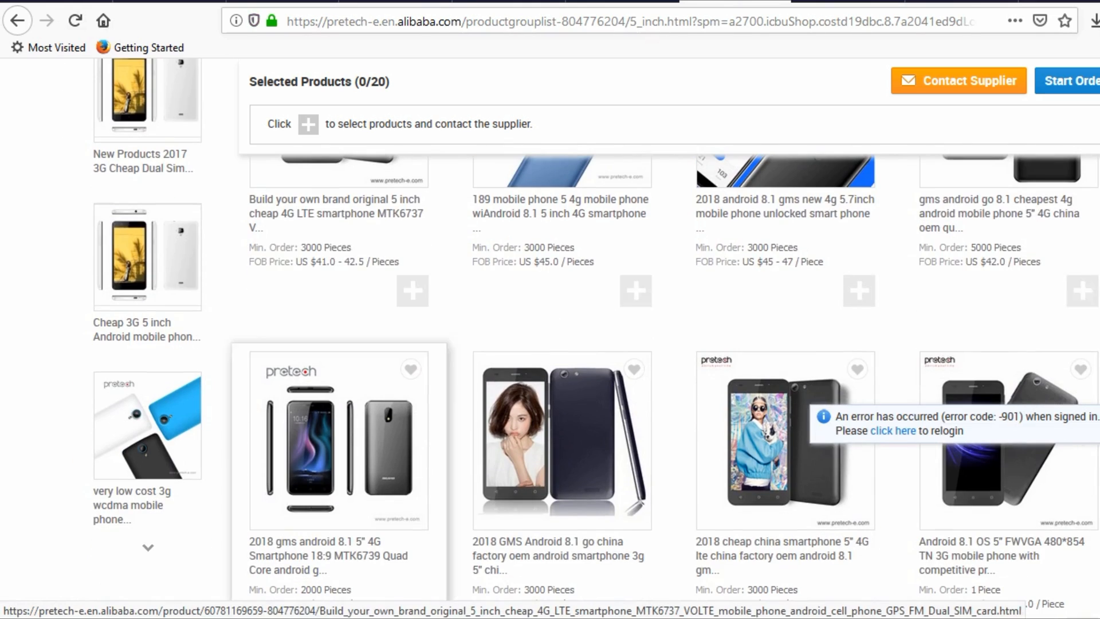
scroll("down", 3)
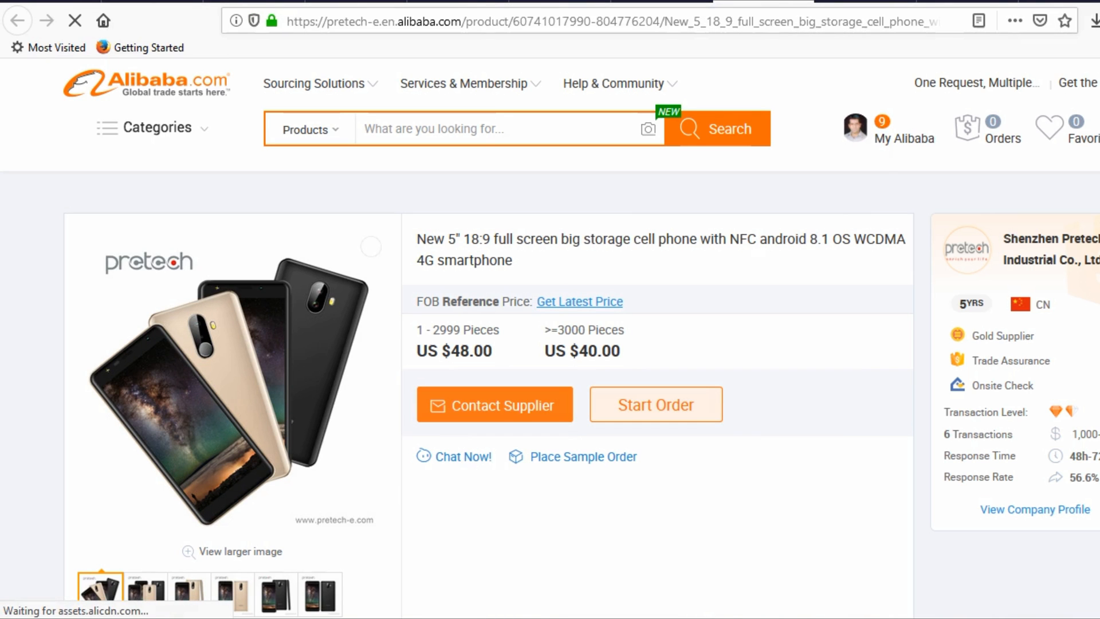
Start a chat with the seller about the 5-inch 18:9 NFC Android 8.1 phone
left_click(371, 247)
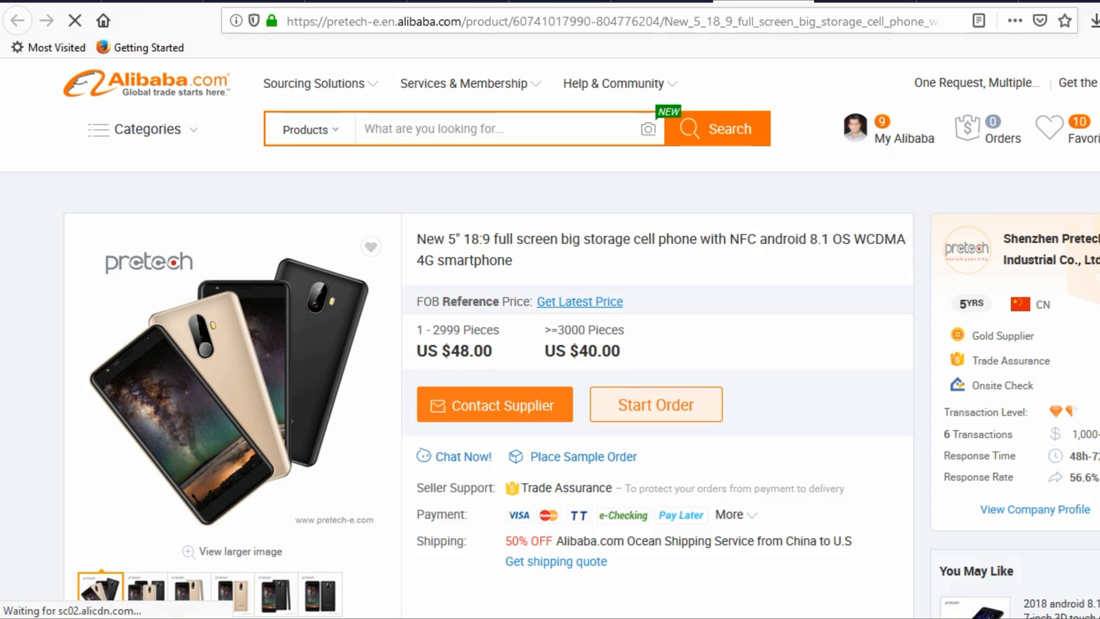
scroll("down", 3)
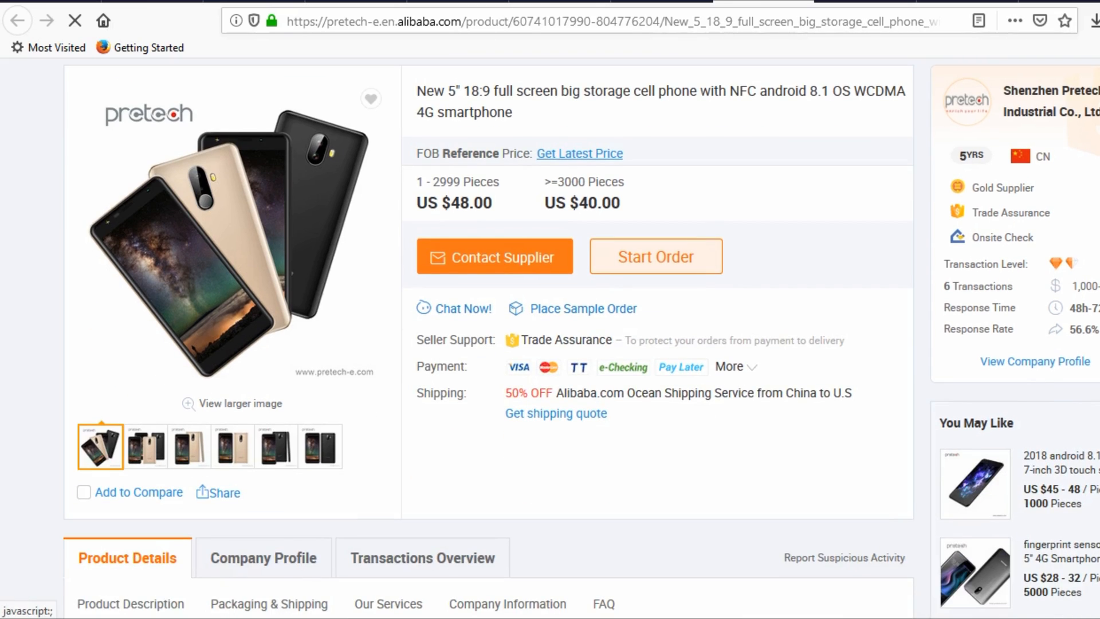
mouse_move(455, 308)
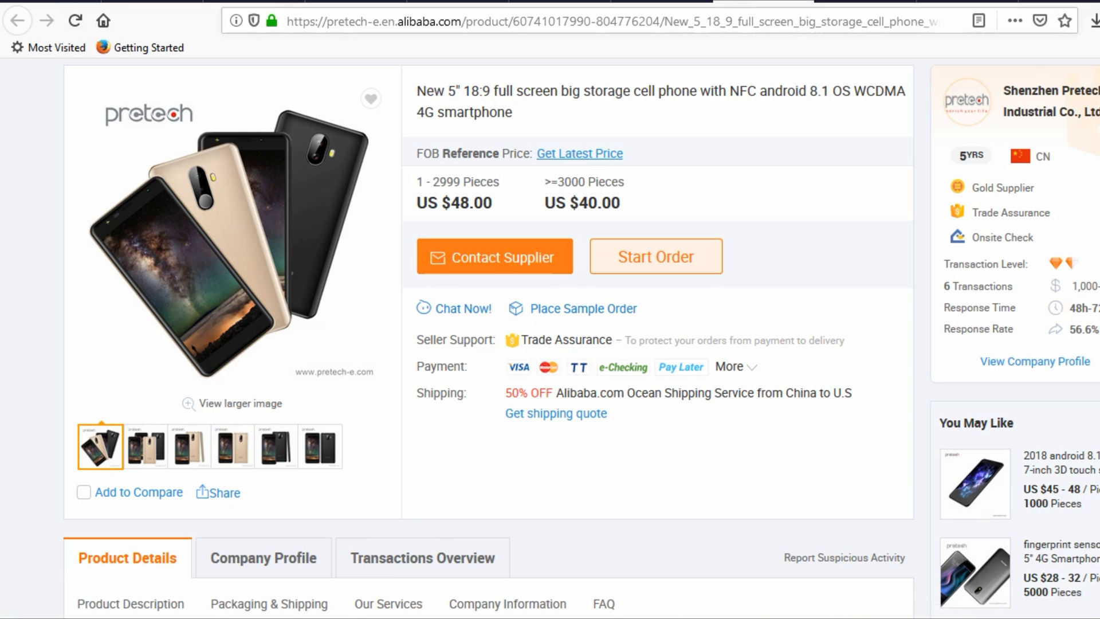
left_click(495, 256)
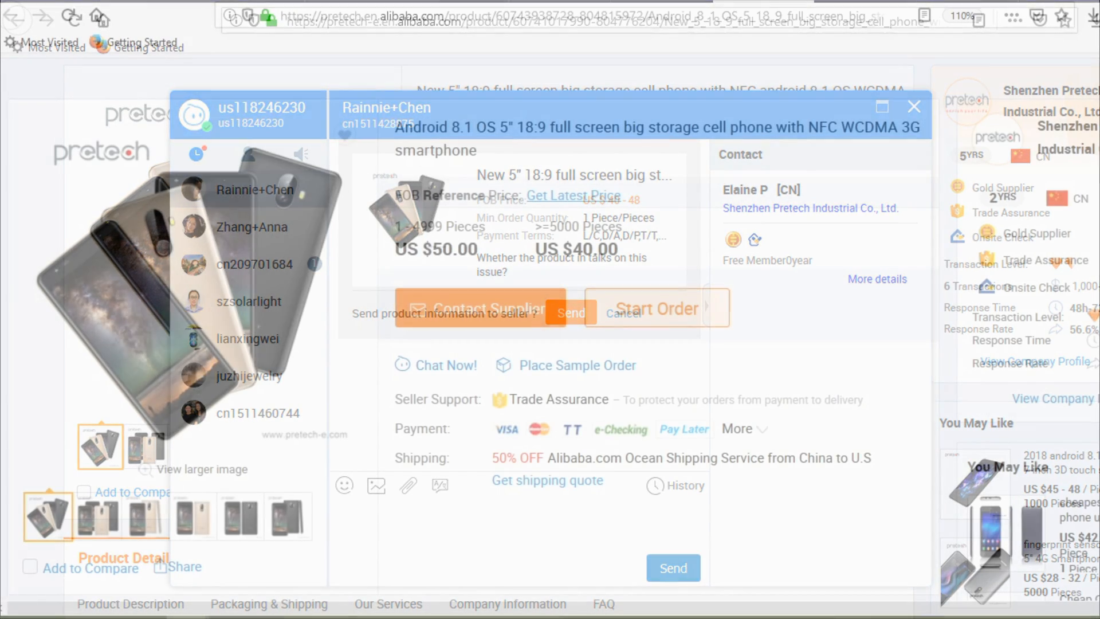
Open the shared US $40–50 phone, highlight its 16GB/32G storage options and read the specs
left_click(915, 106)
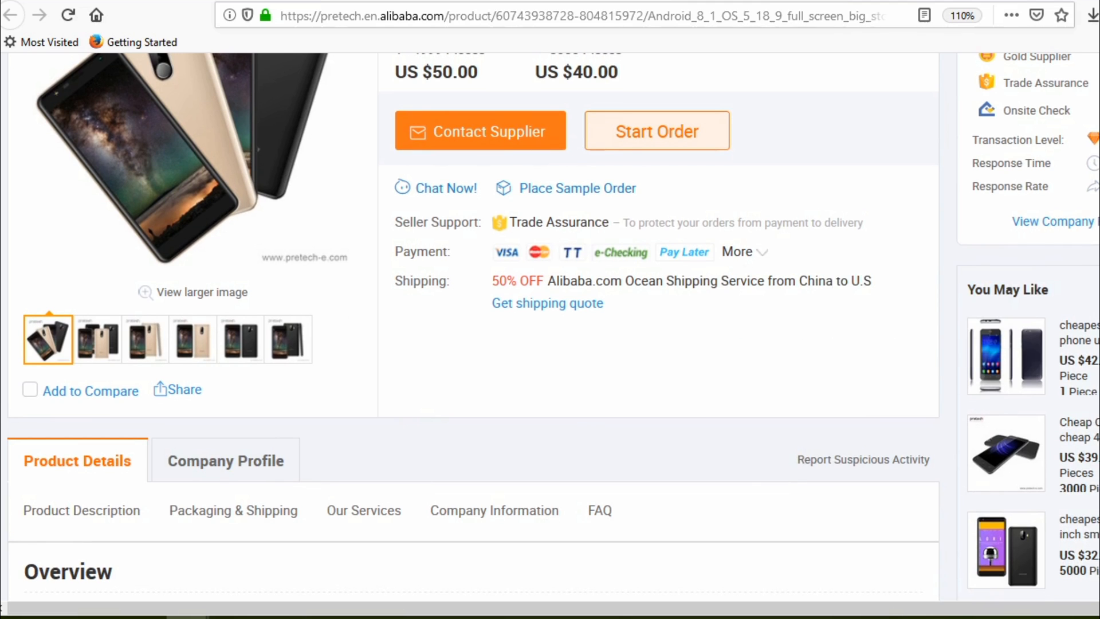
scroll("down", 3)
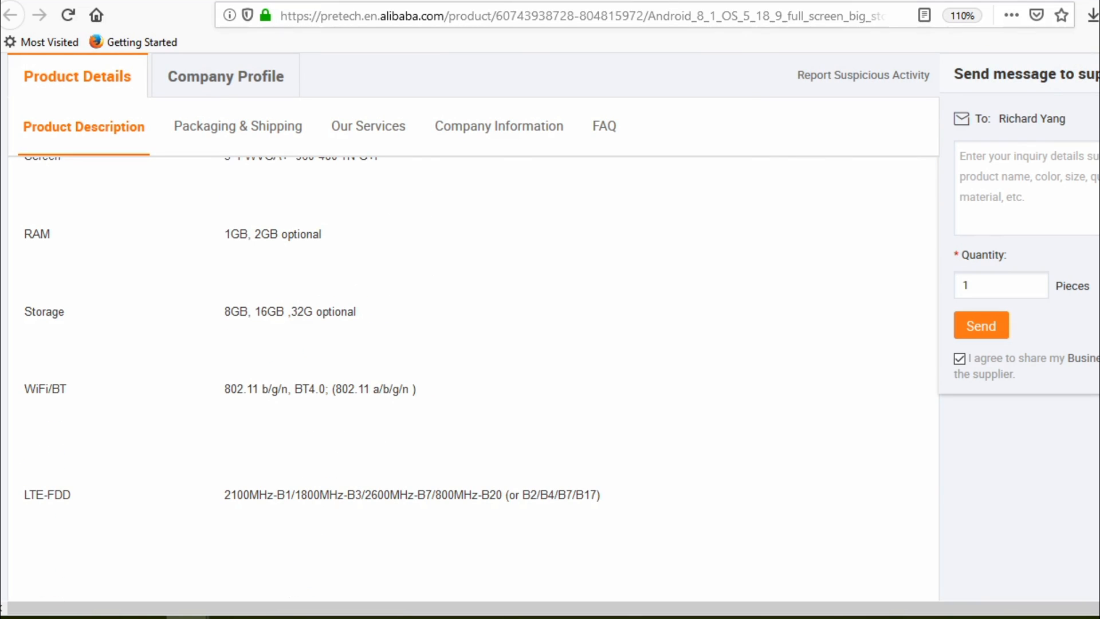
left_click_drag(255, 305, 349, 304)
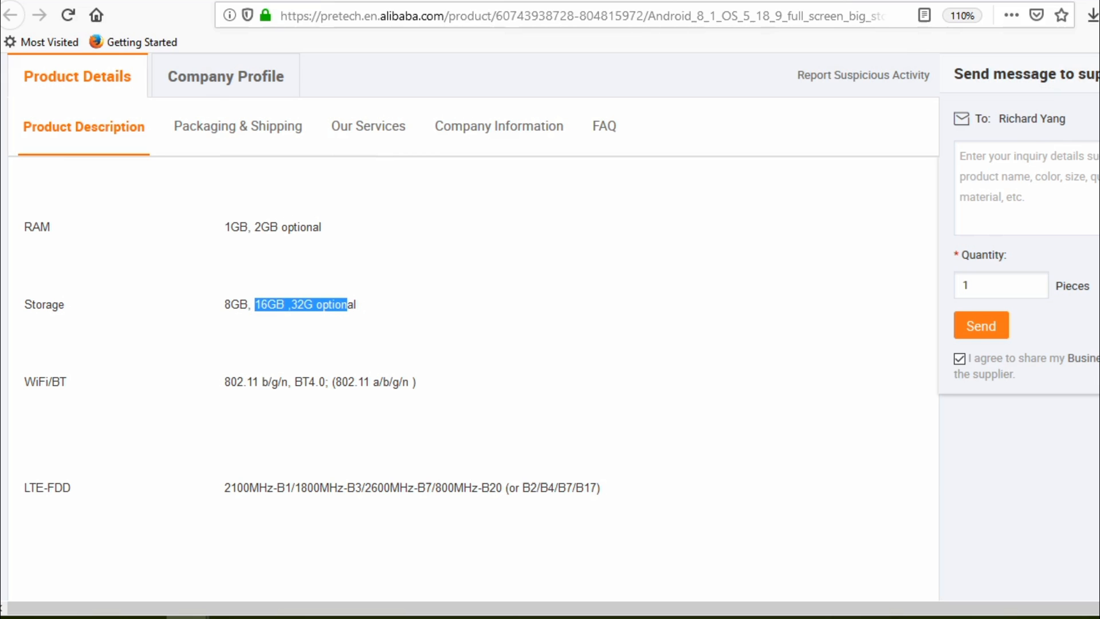
scroll("down", 3)
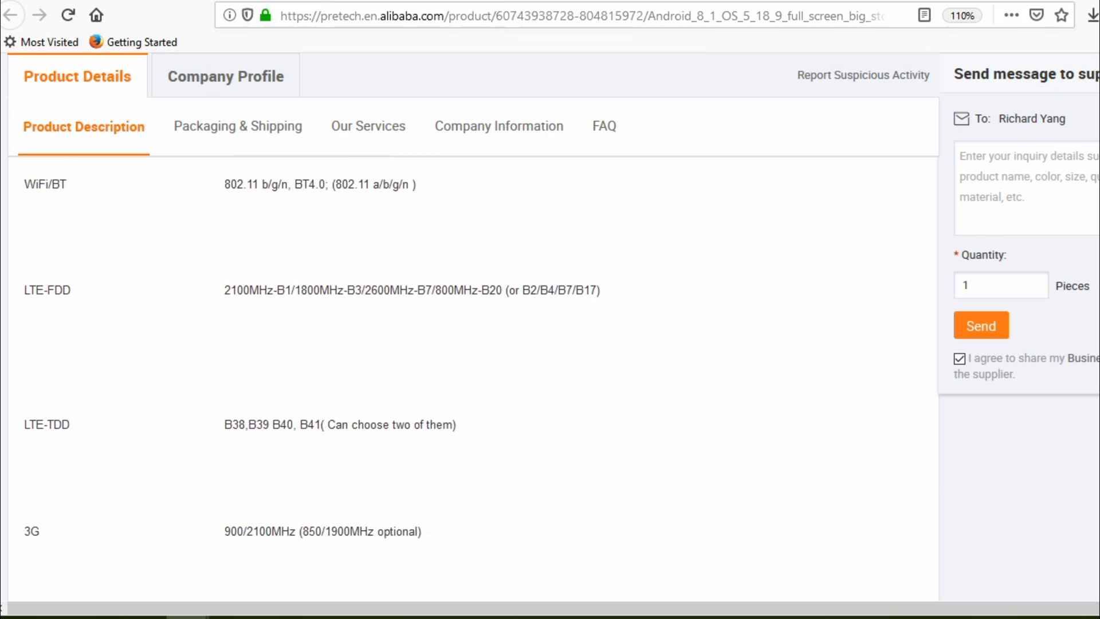
scroll("down", 3)
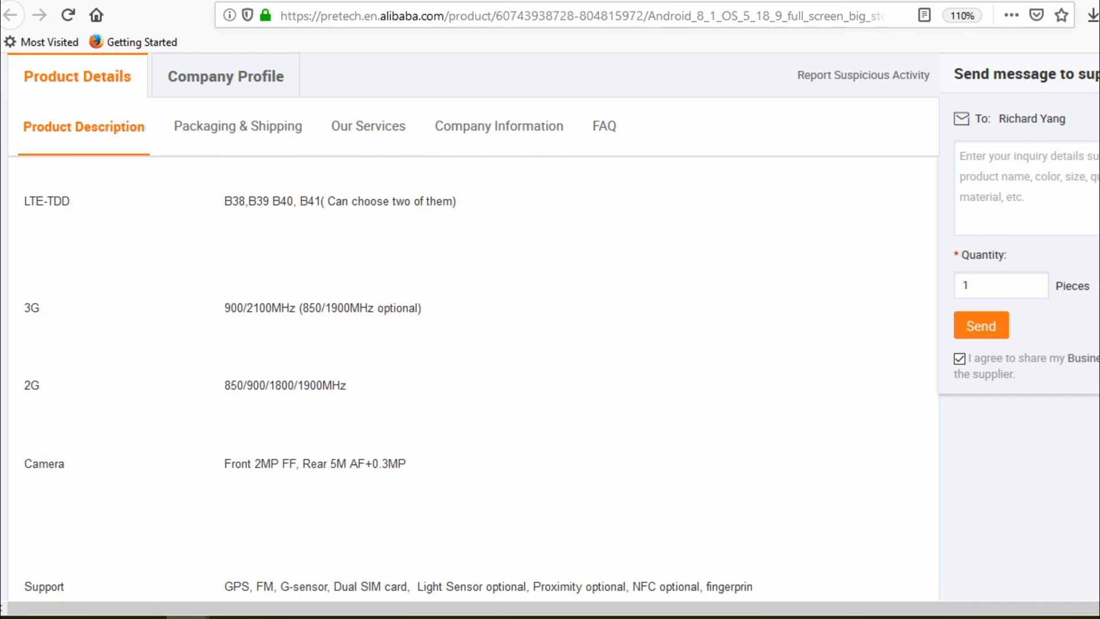
scroll("down", 3)
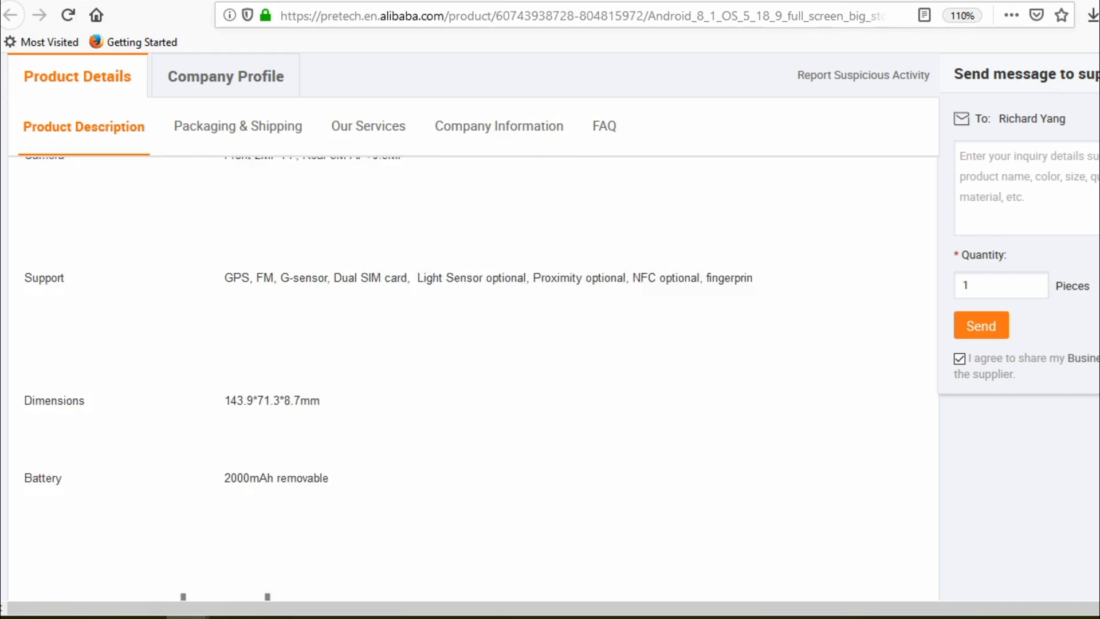